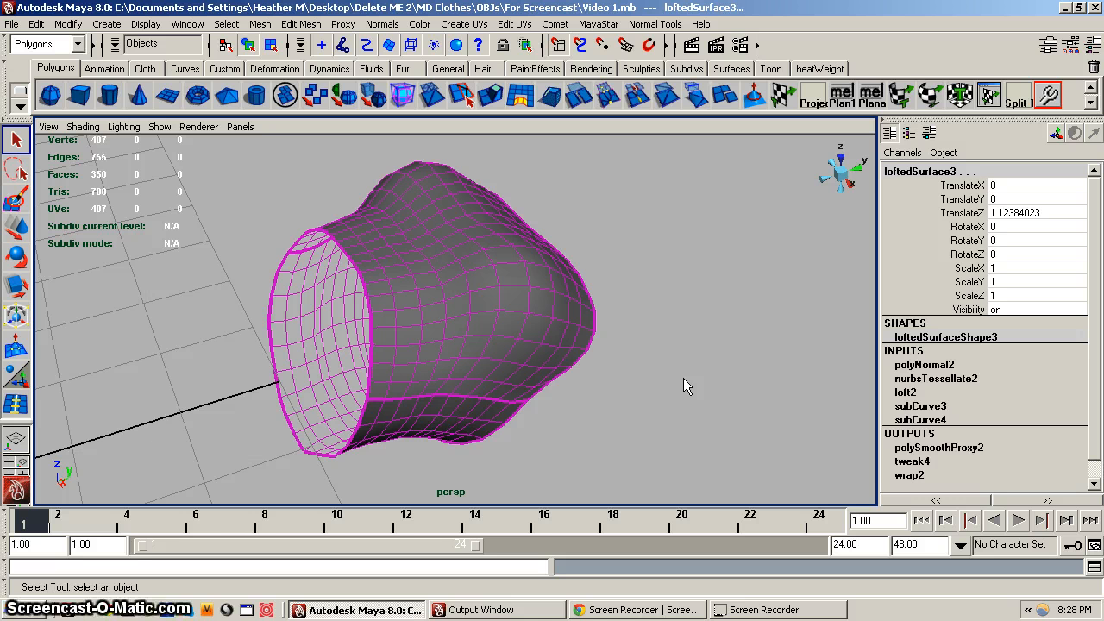
# Select the lofted garment, orbit toward the flat panels, and select one flat panel
pyautogui.click(315, 371)
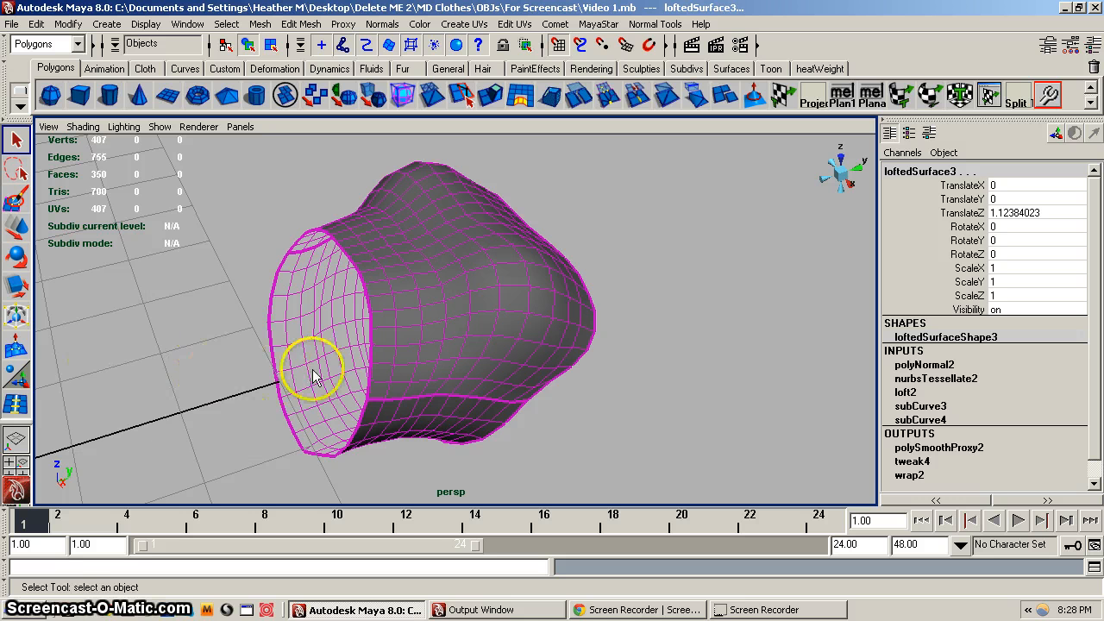
pyautogui.moveTo(315, 375); pyautogui.dragTo(487, 388)
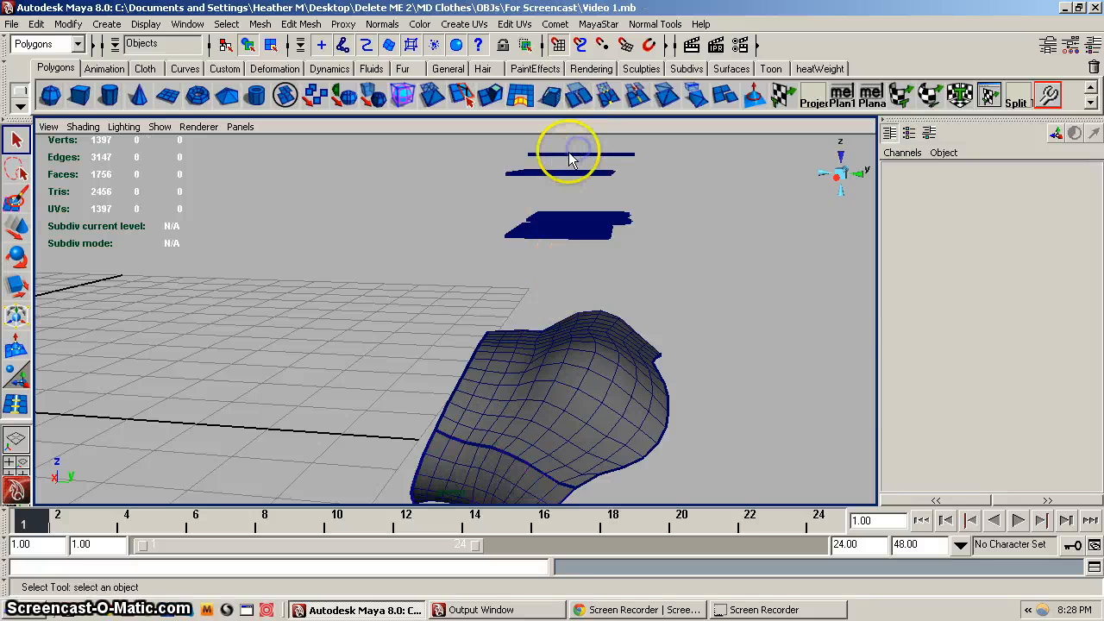
pyautogui.click(565, 164)
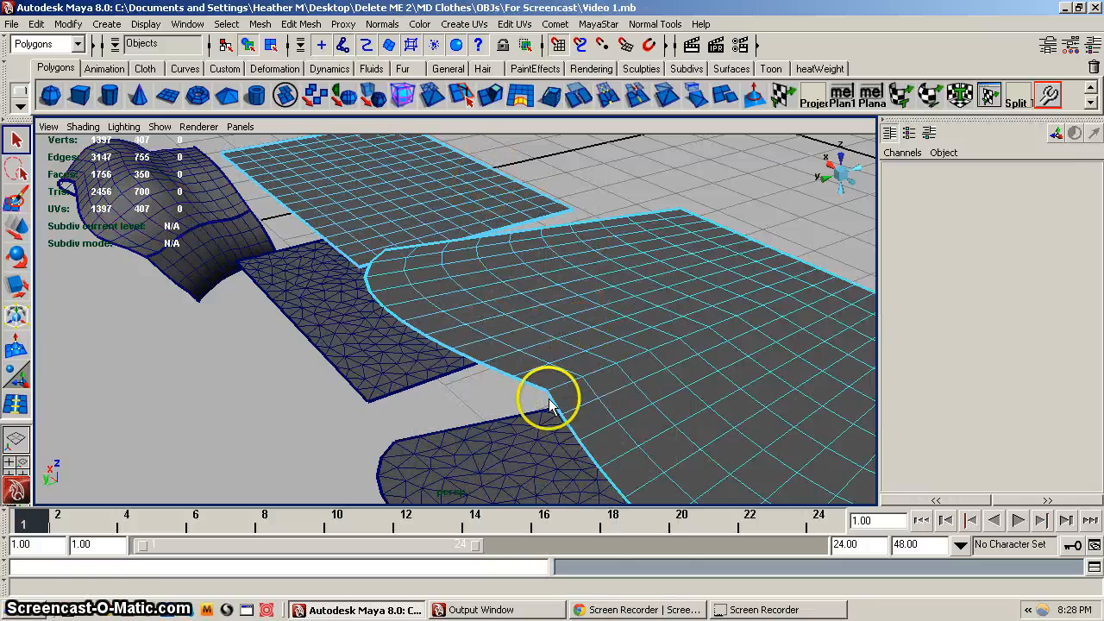
# Select the flat panel's border edges and apply Extrude Edge to them
pyautogui.click(534, 397)
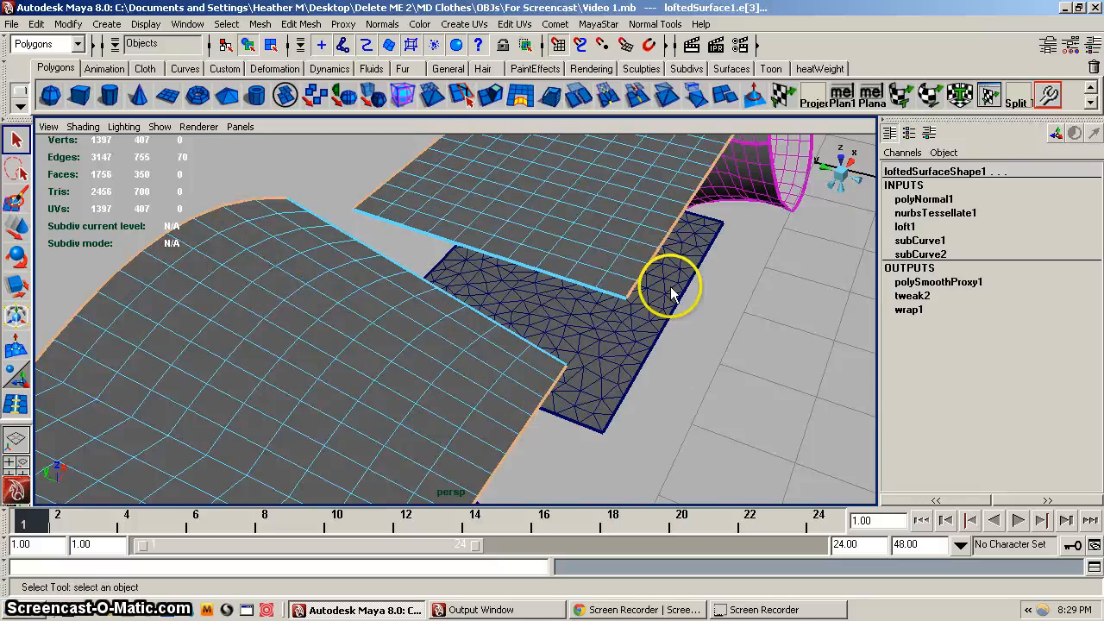
pyautogui.moveTo(673, 285); pyautogui.dragTo(724, 282)
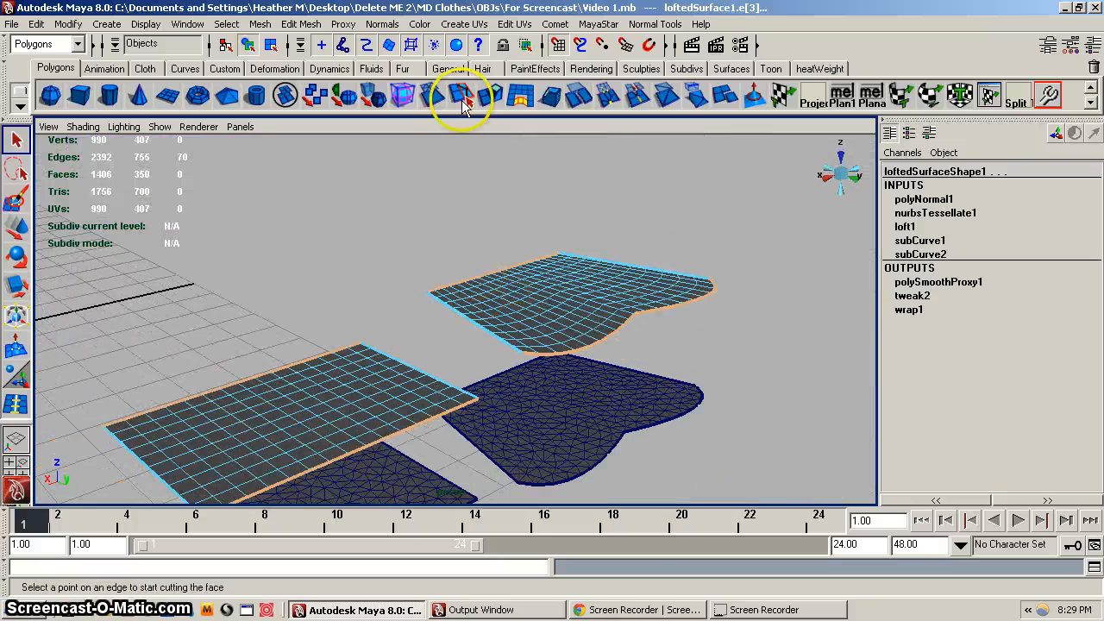
pyautogui.click(466, 95)
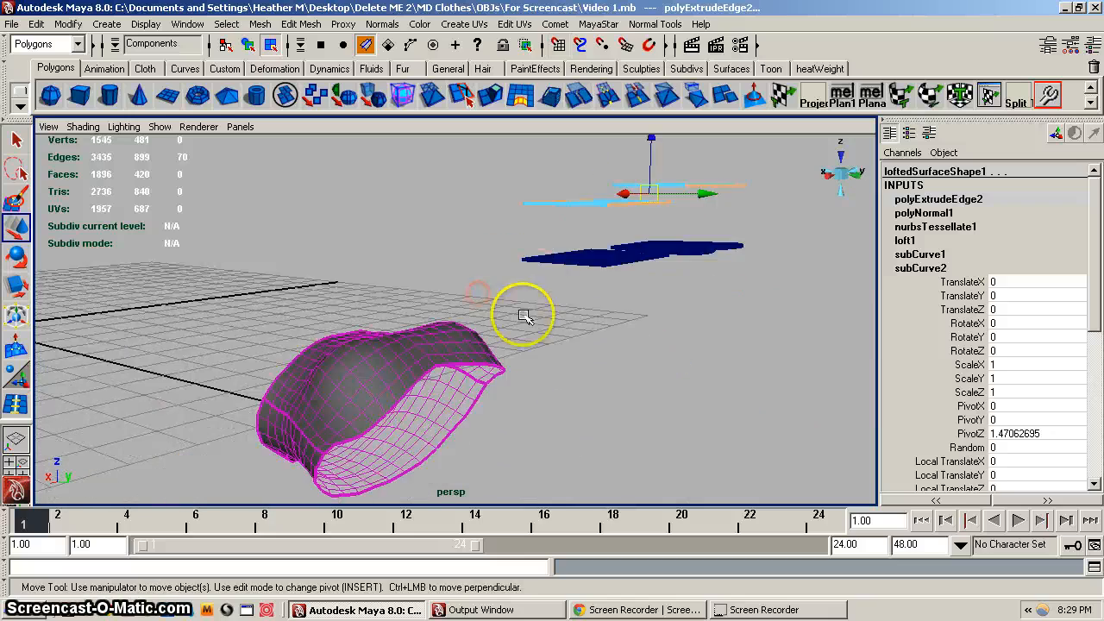
# Drag the extrude manipulator to push the border edges out into a thick rim
pyautogui.moveTo(526, 315); pyautogui.dragTo(574, 341)
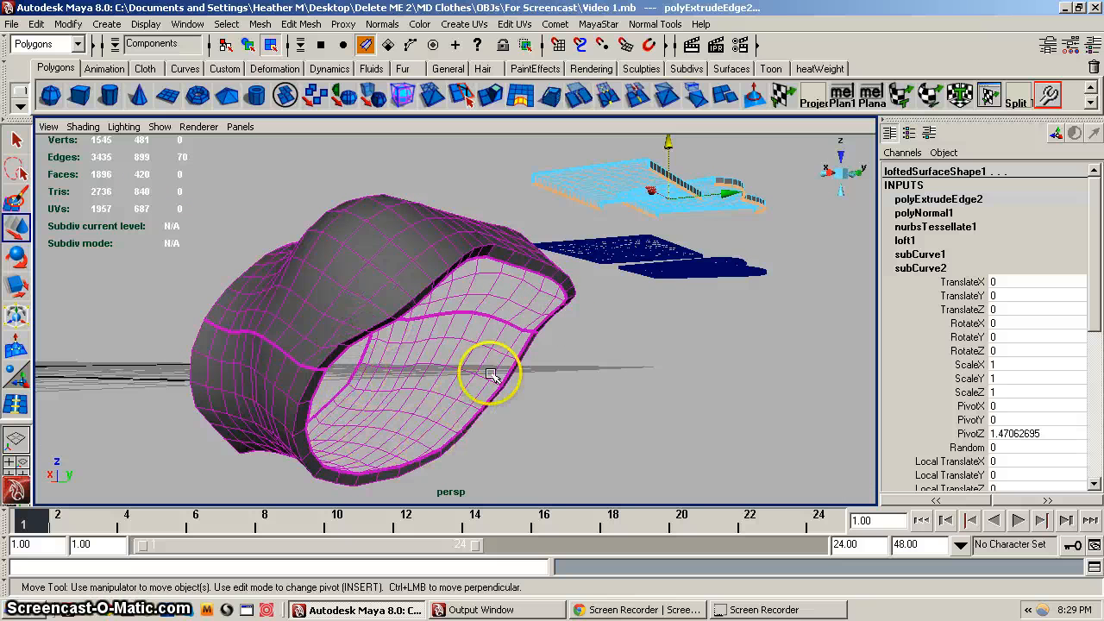
pyautogui.moveTo(410, 339)
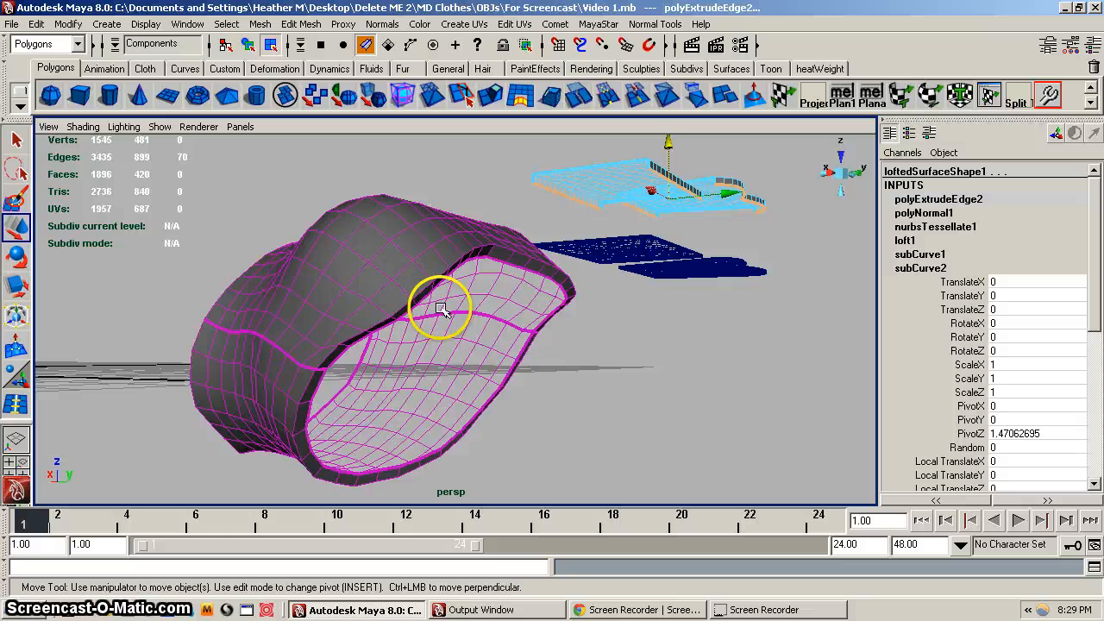
pyautogui.moveTo(686, 181)
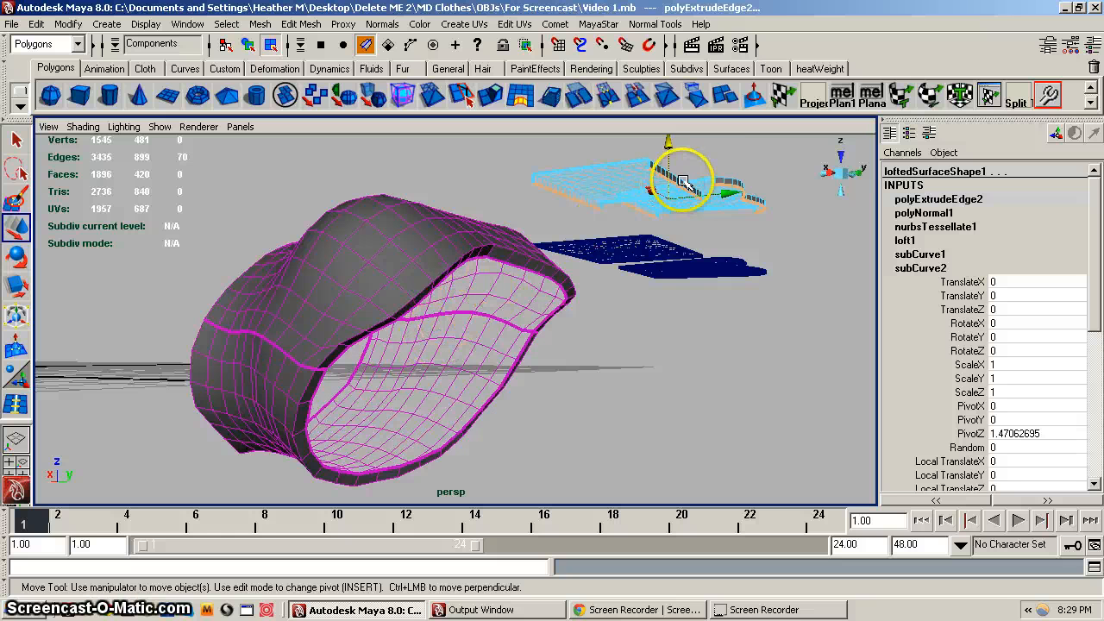
pyautogui.moveTo(578, 263)
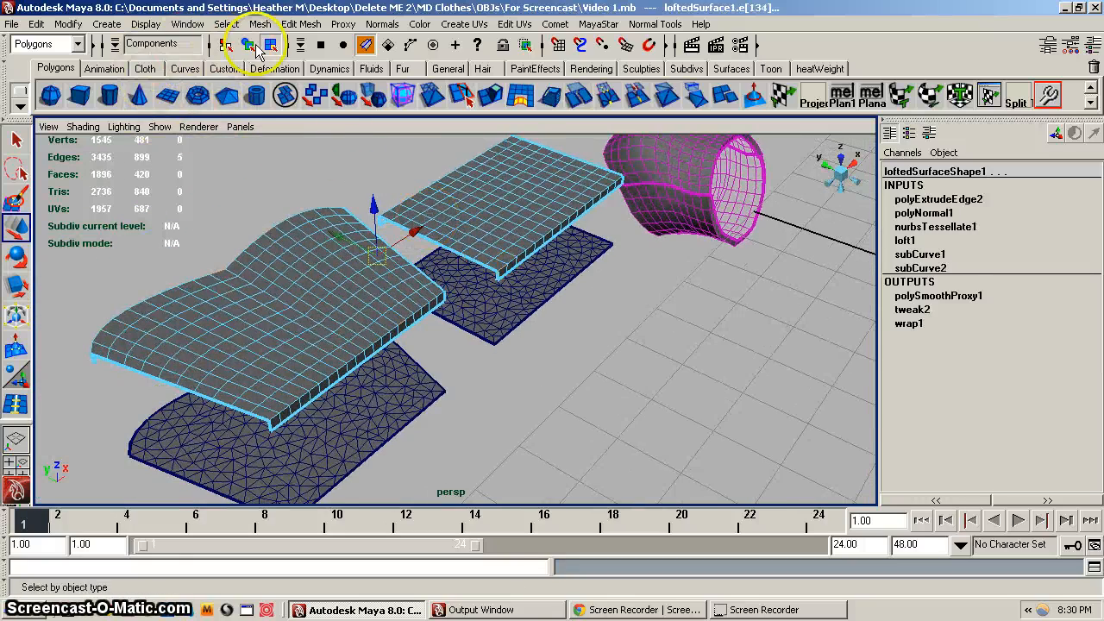
# Bevel the rim edges with Edit Mesh > Bevel using Fractional and World offset space
pyautogui.click(188, 23)
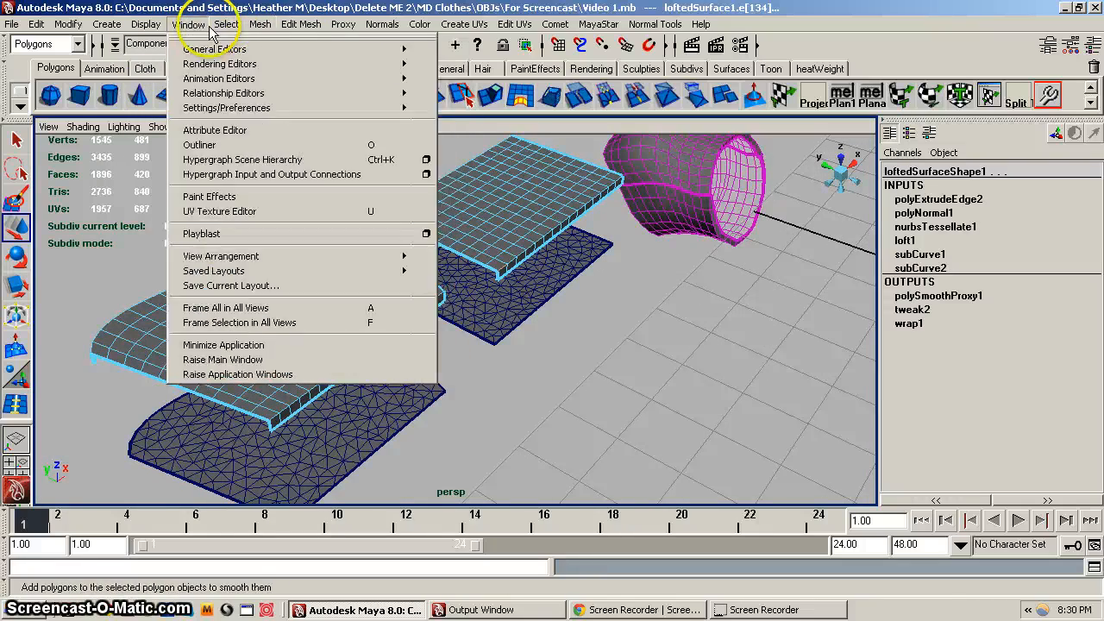
pyautogui.click(587, 240)
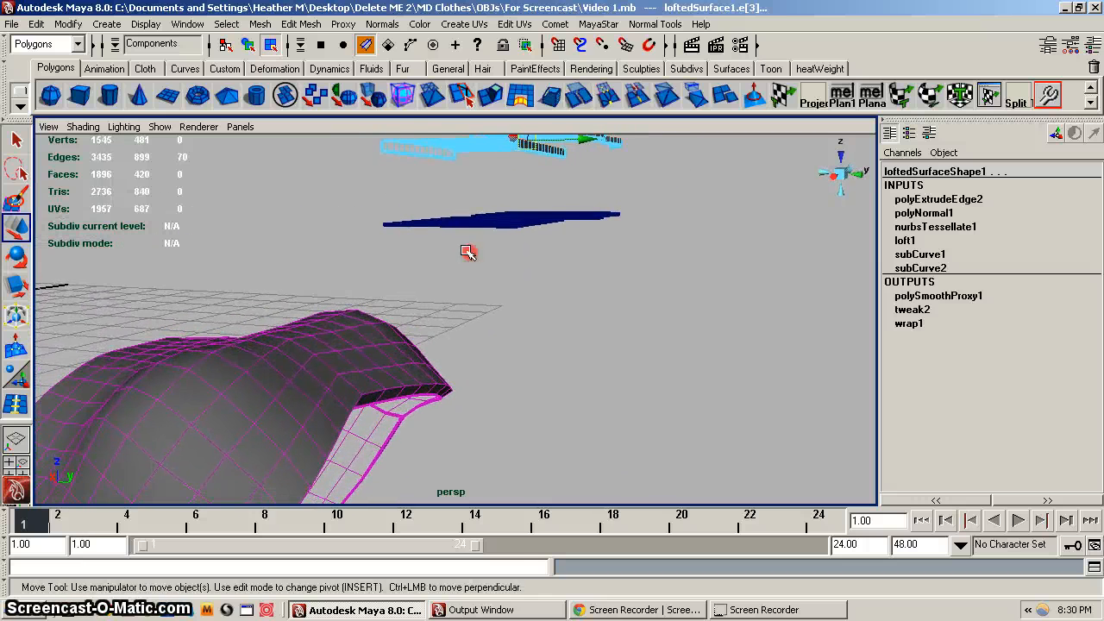
pyautogui.click(301, 23)
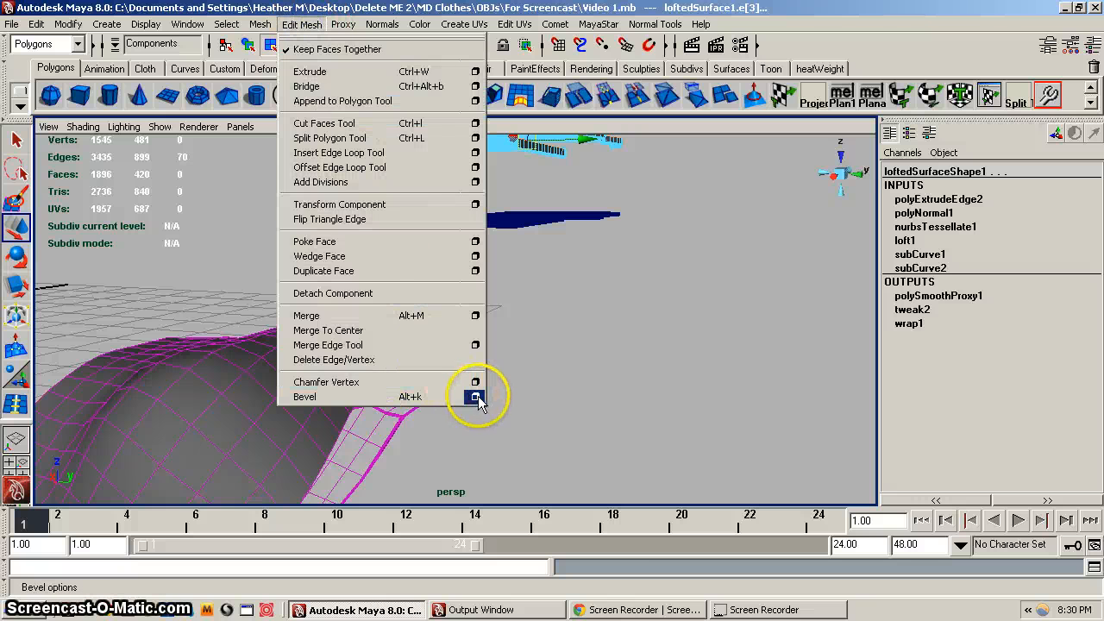
pyautogui.click(476, 397)
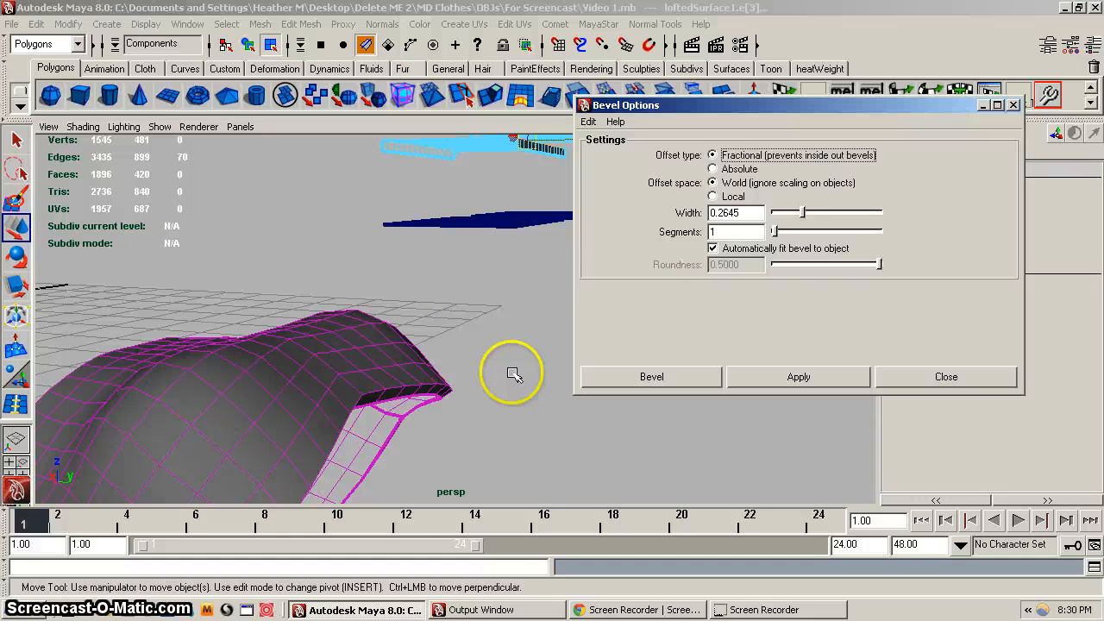
pyautogui.moveTo(773, 185)
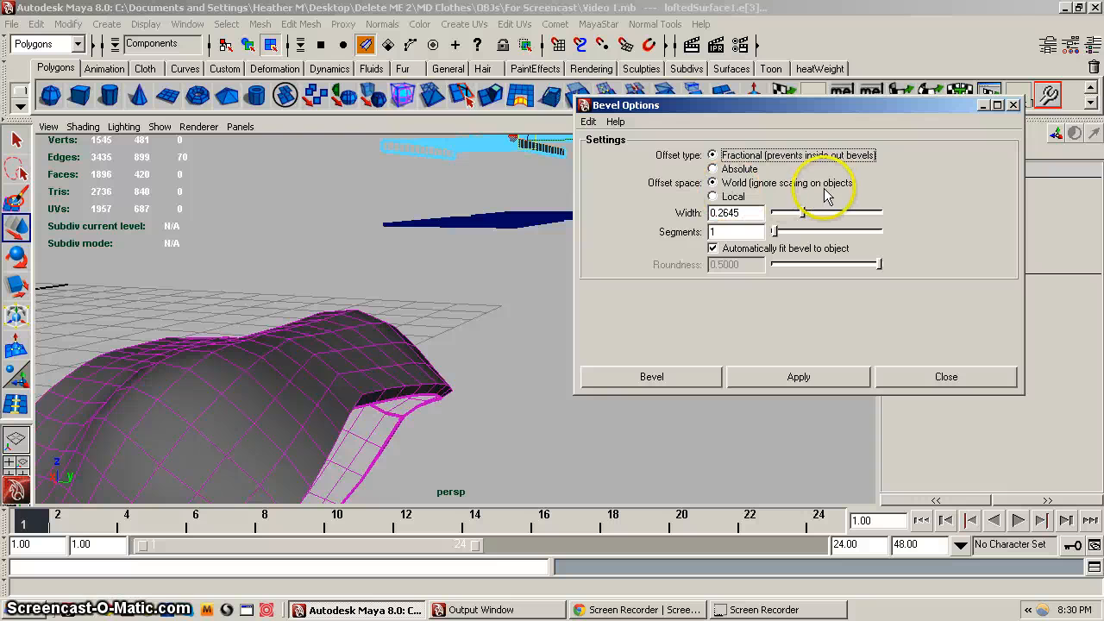
pyautogui.click(735, 213)
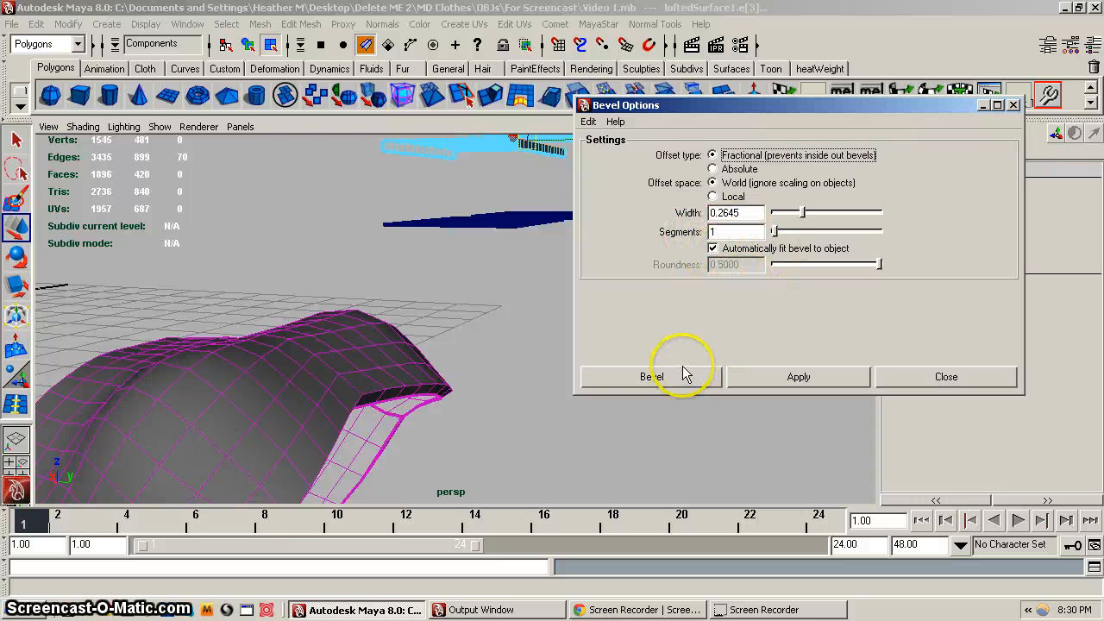
pyautogui.click(651, 377)
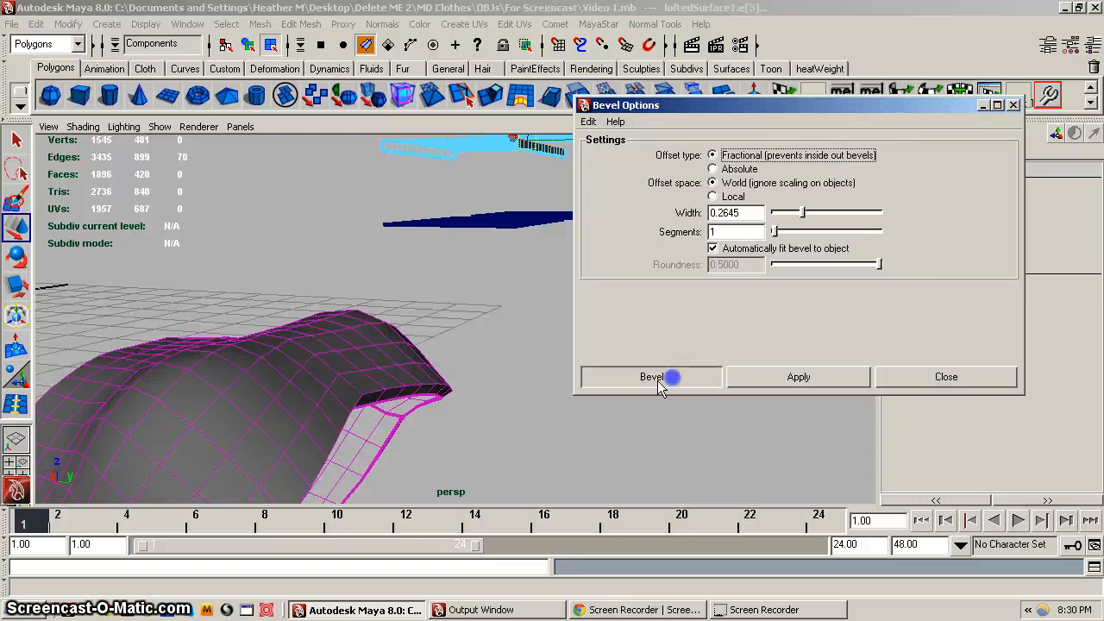
pyautogui.click(651, 377)
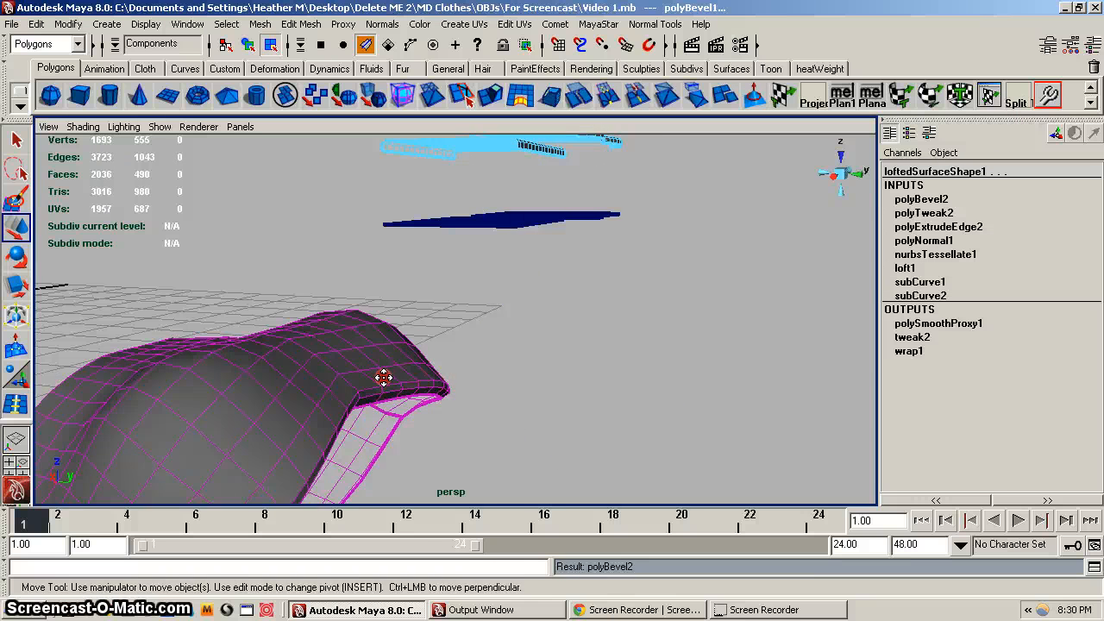
pyautogui.moveTo(383, 377); pyautogui.dragTo(548, 315)
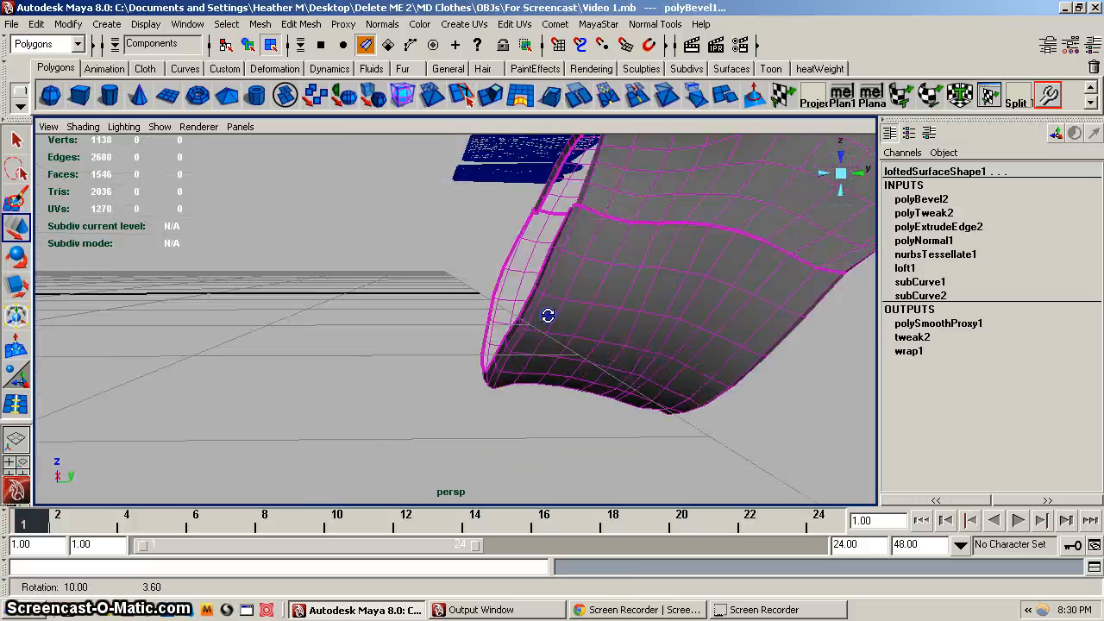
pyautogui.moveTo(548, 315); pyautogui.dragTo(474, 285)
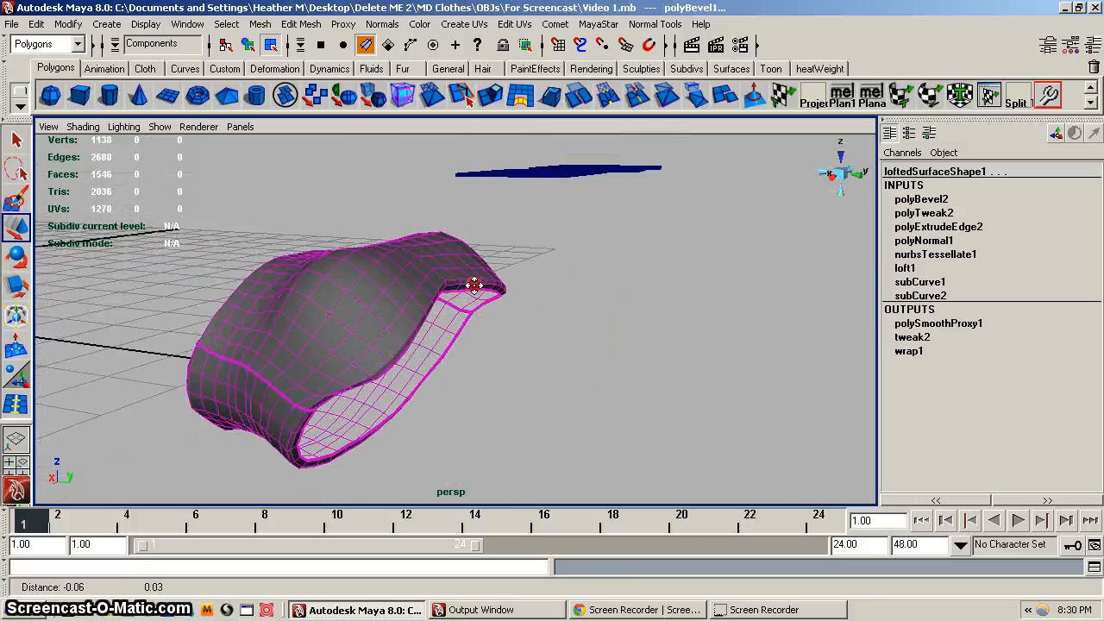
pyautogui.moveTo(474, 284); pyautogui.dragTo(326, 336)
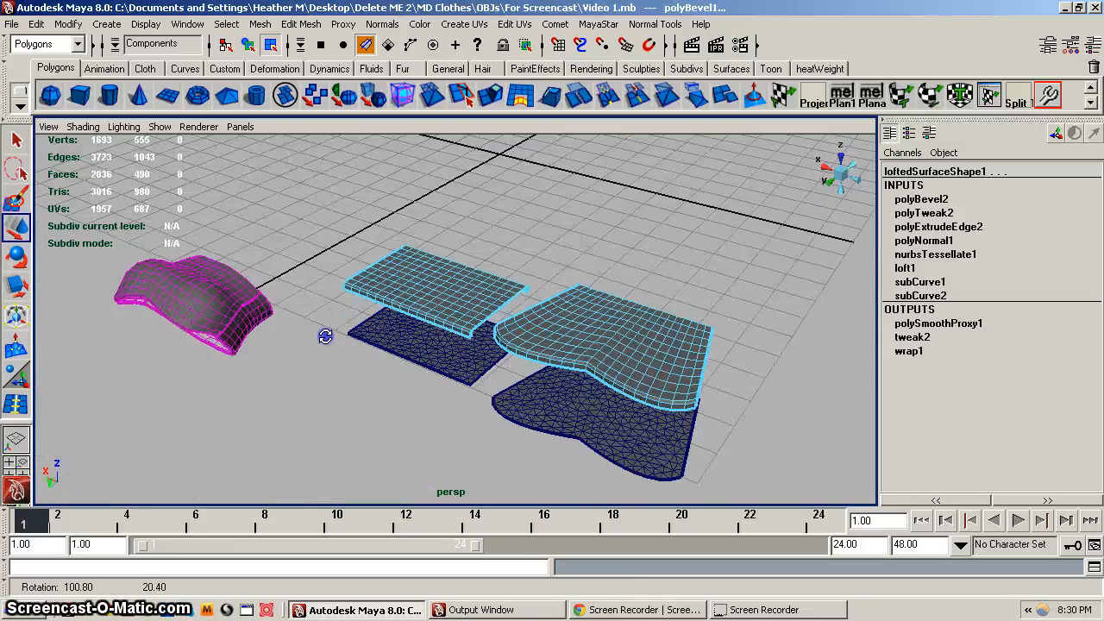
pyautogui.moveTo(327, 336); pyautogui.dragTo(507, 343)
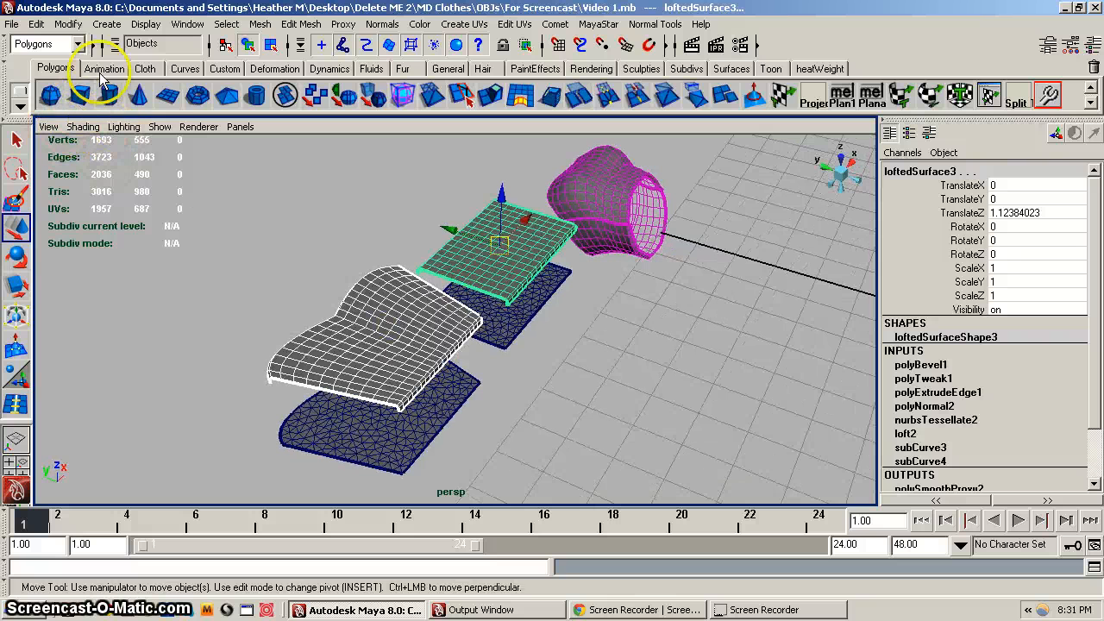
# Duplicate the selected thickened panel with Edit > Duplicate
pyautogui.click(36, 23)
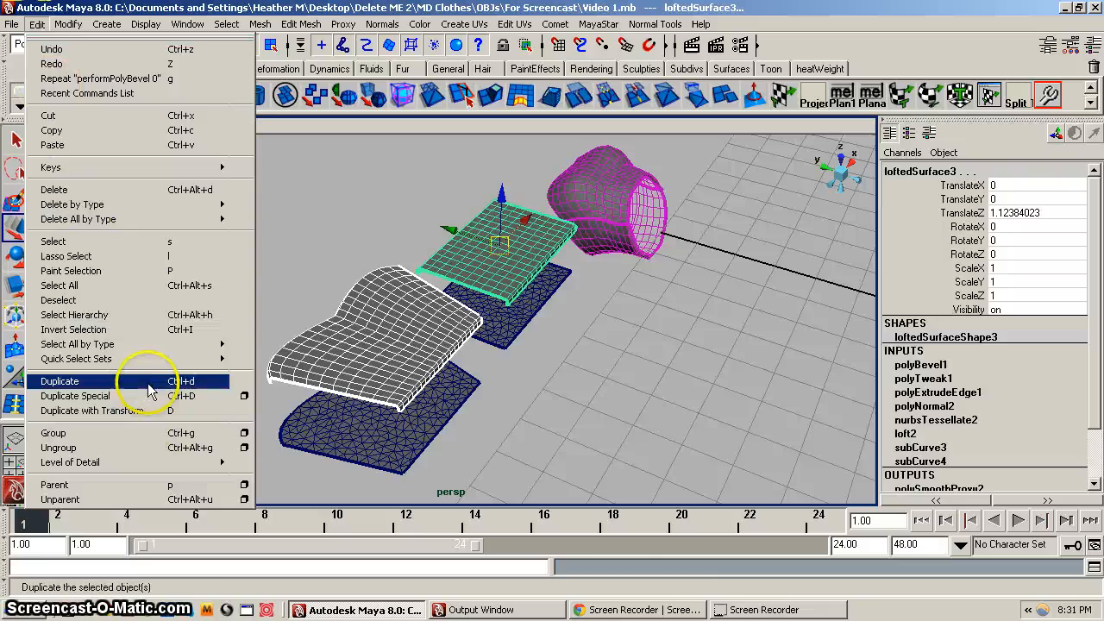
pyautogui.click(60, 381)
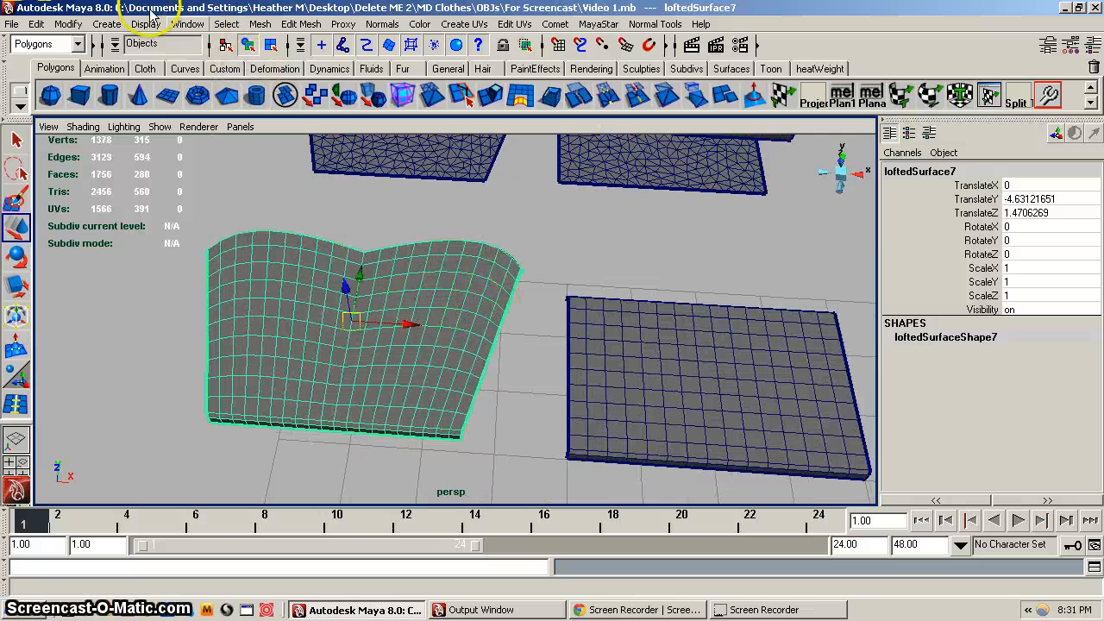
# In the UV Texture Editor, drag the panel's UV shell into the upper-right square using bounding-box stacking
pyautogui.click(188, 23)
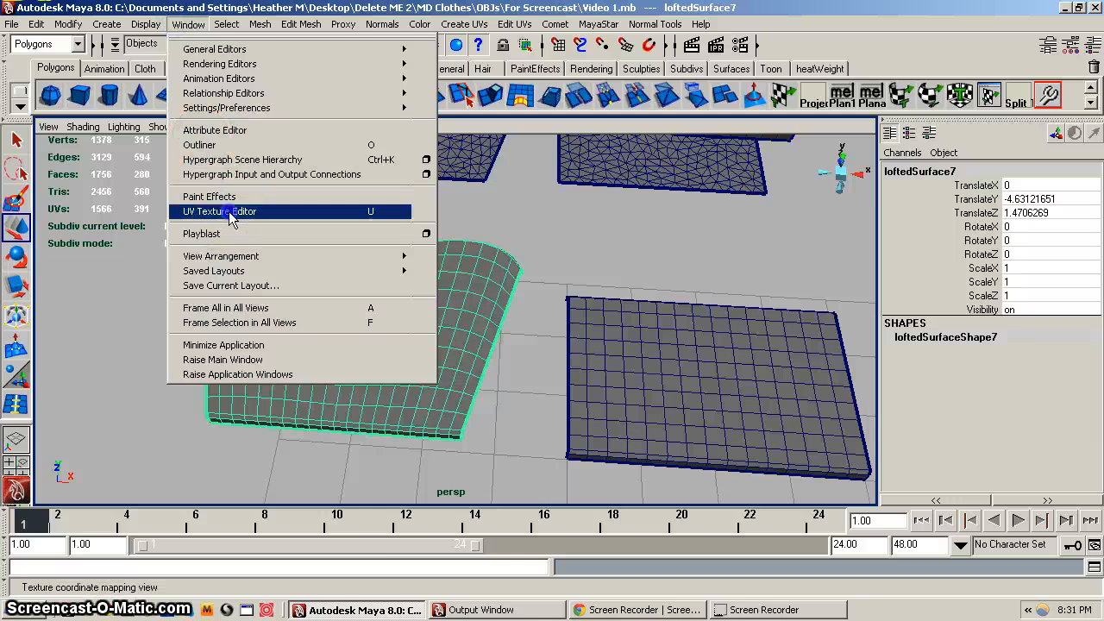
pyautogui.click(219, 212)
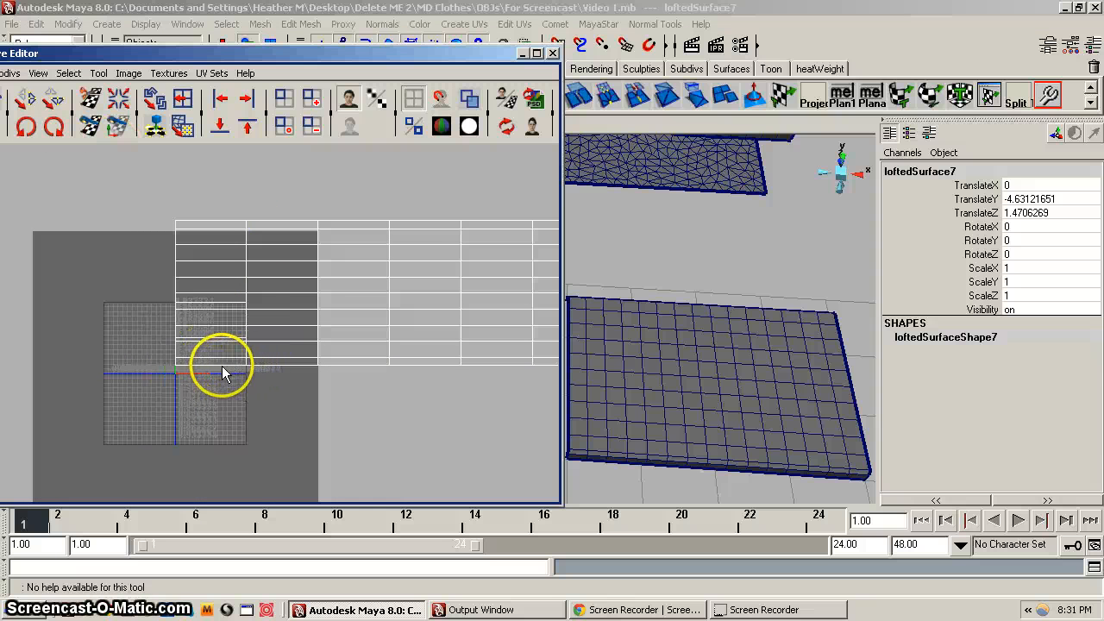
pyautogui.moveTo(174, 250)
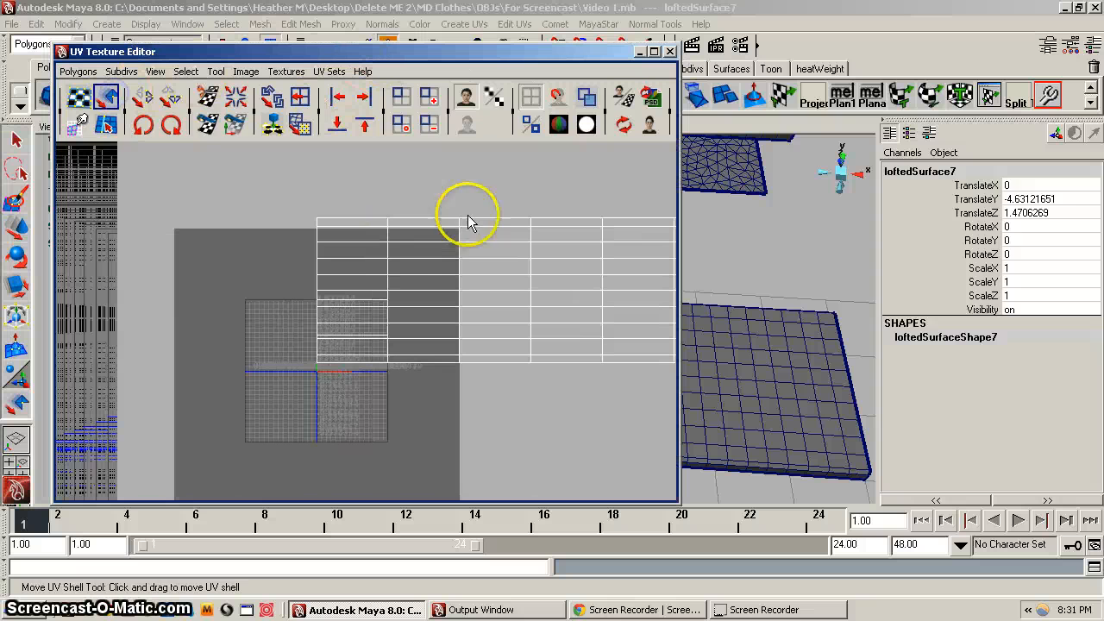
pyautogui.click(78, 71)
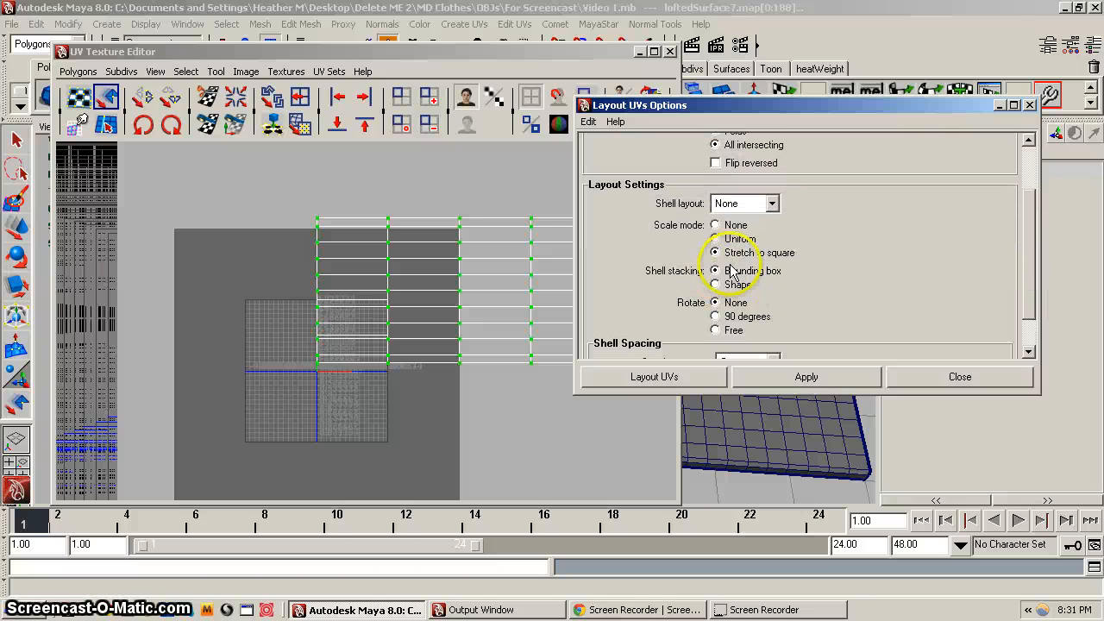
pyautogui.click(715, 253)
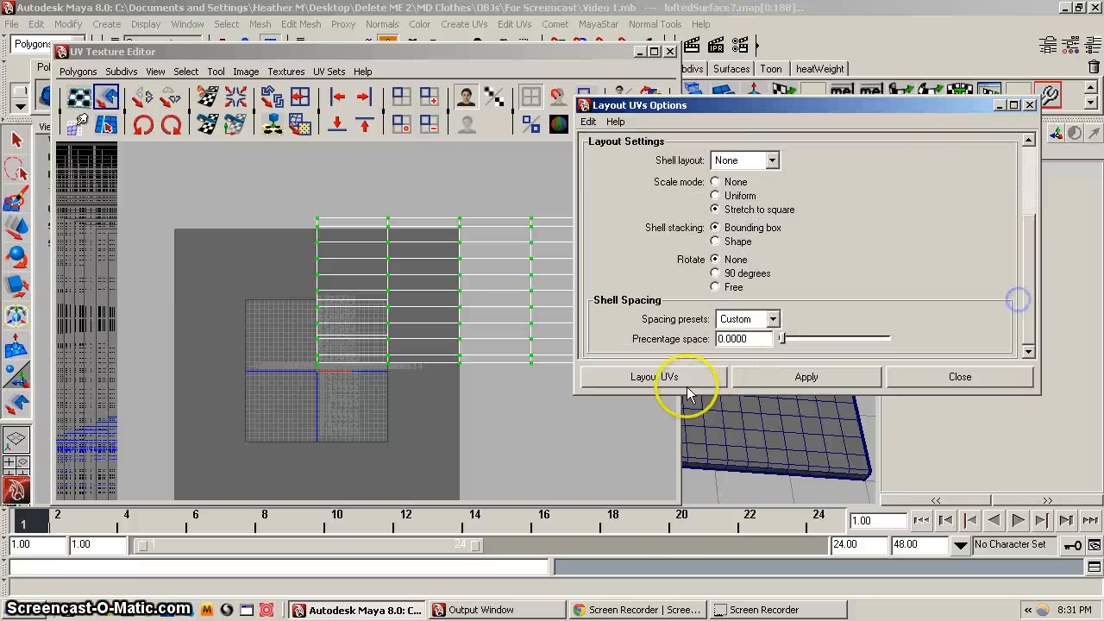
pyautogui.click(653, 377)
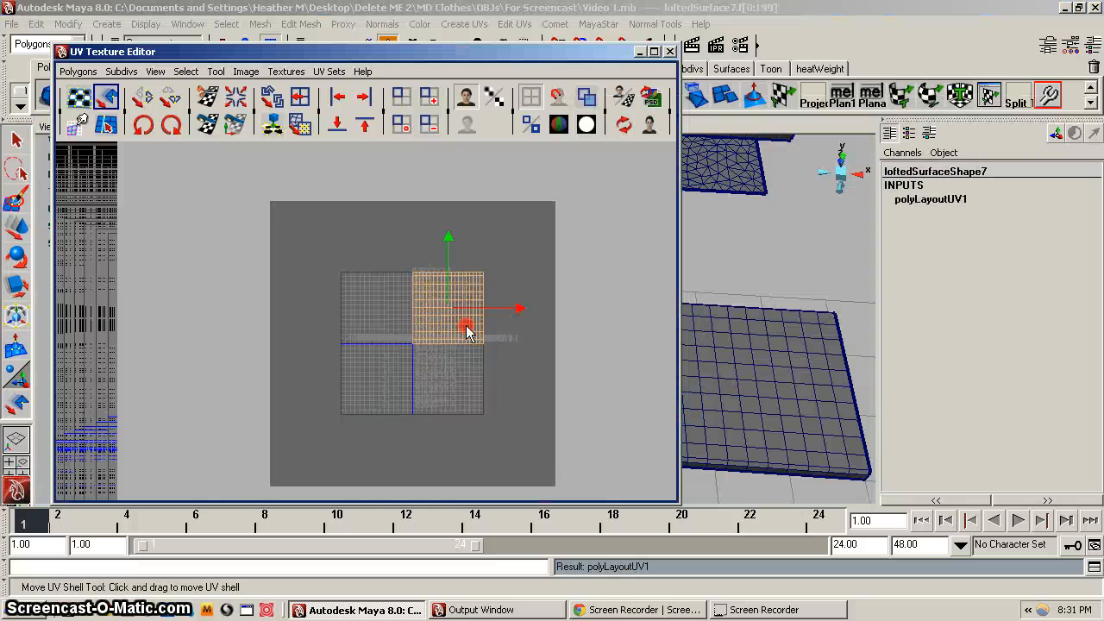
pyautogui.moveTo(466, 332); pyautogui.dragTo(447, 242)
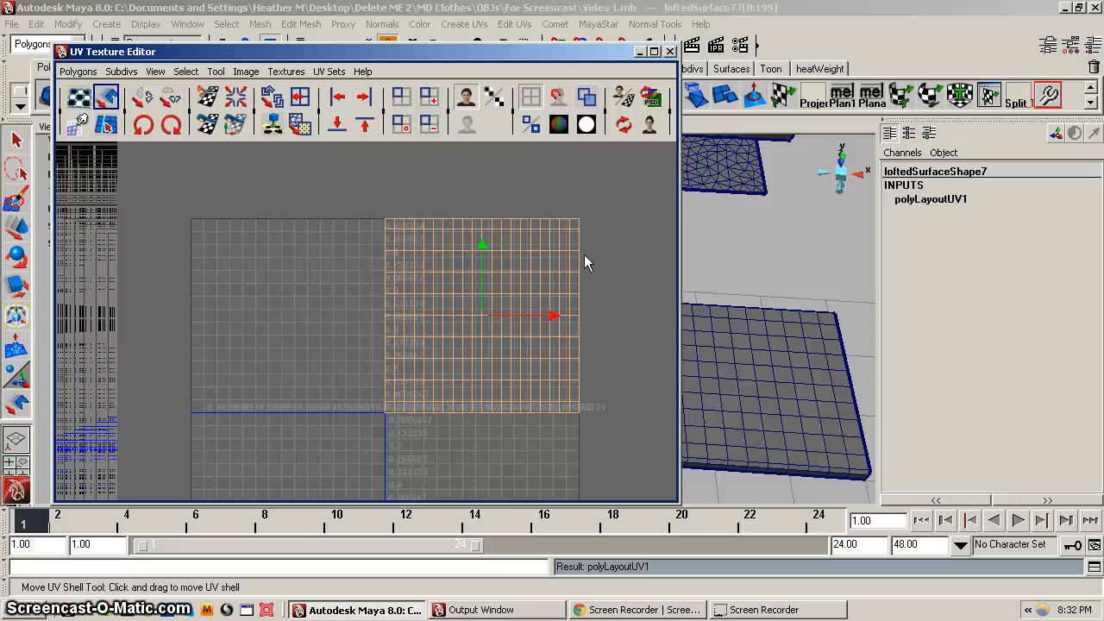
pyautogui.moveTo(446, 203)
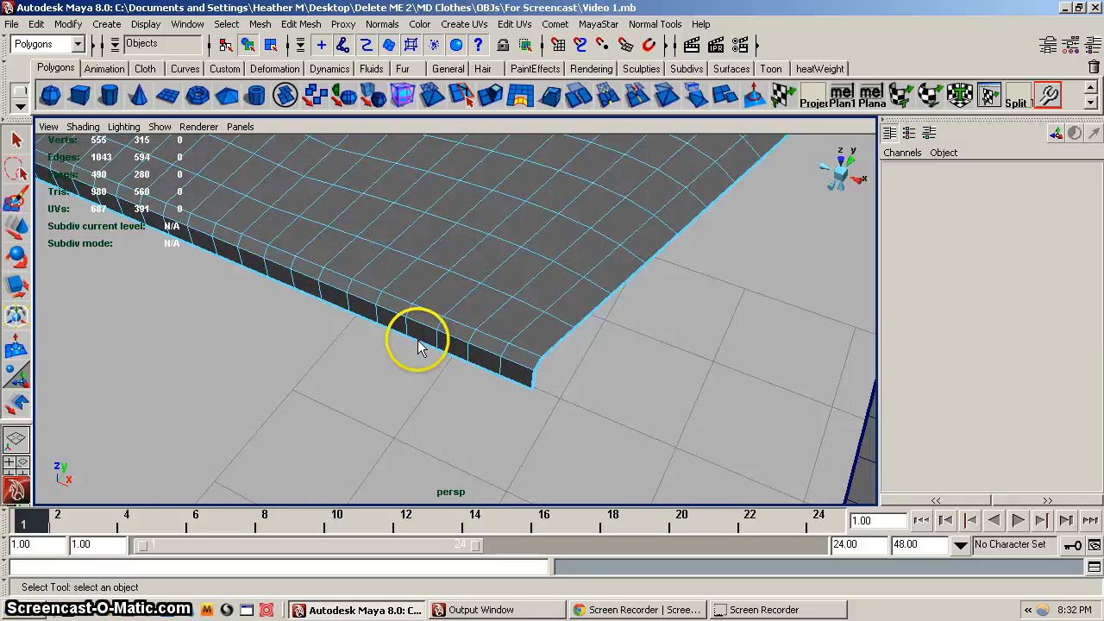
# Select the panel's rim edges and scale them flatter along one axis
pyautogui.click(226, 23)
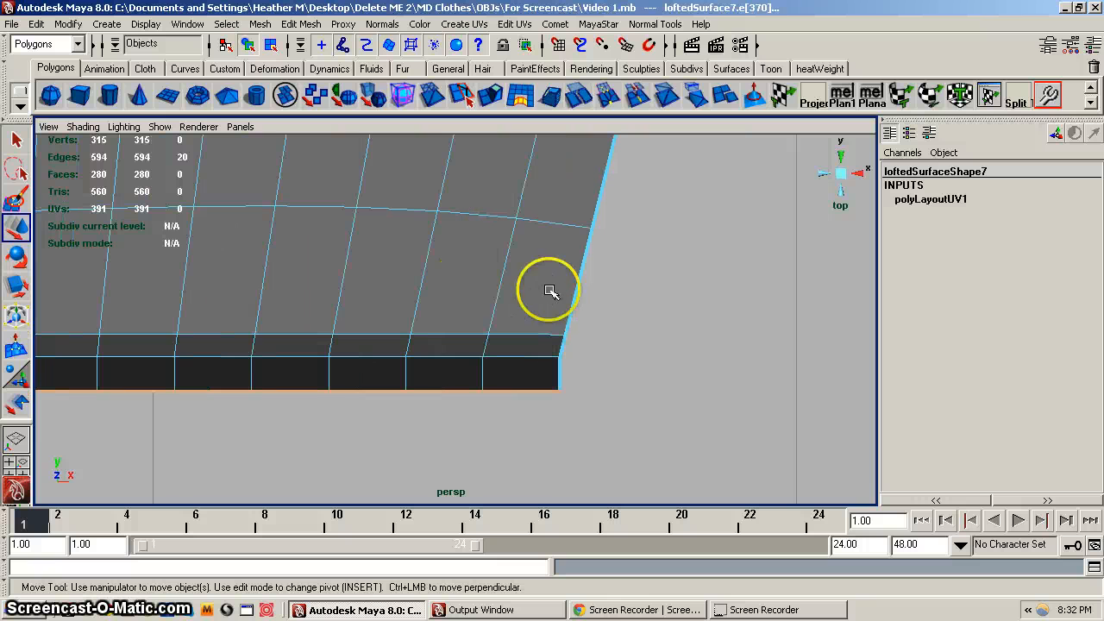
pyautogui.moveTo(521, 312)
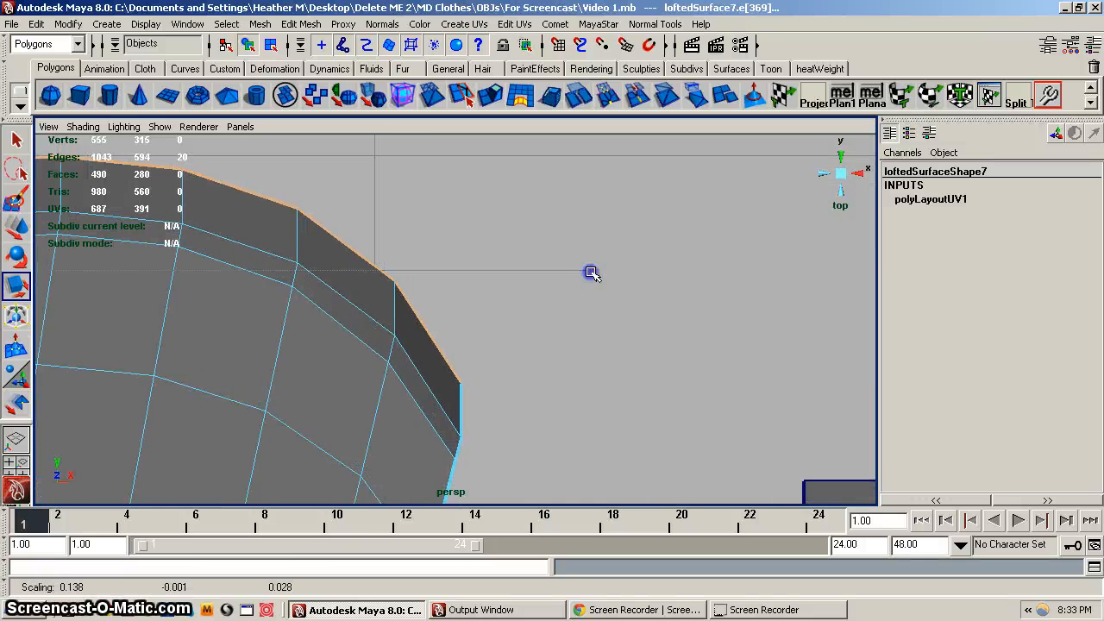
pyautogui.moveTo(591, 272); pyautogui.dragTo(613, 272)
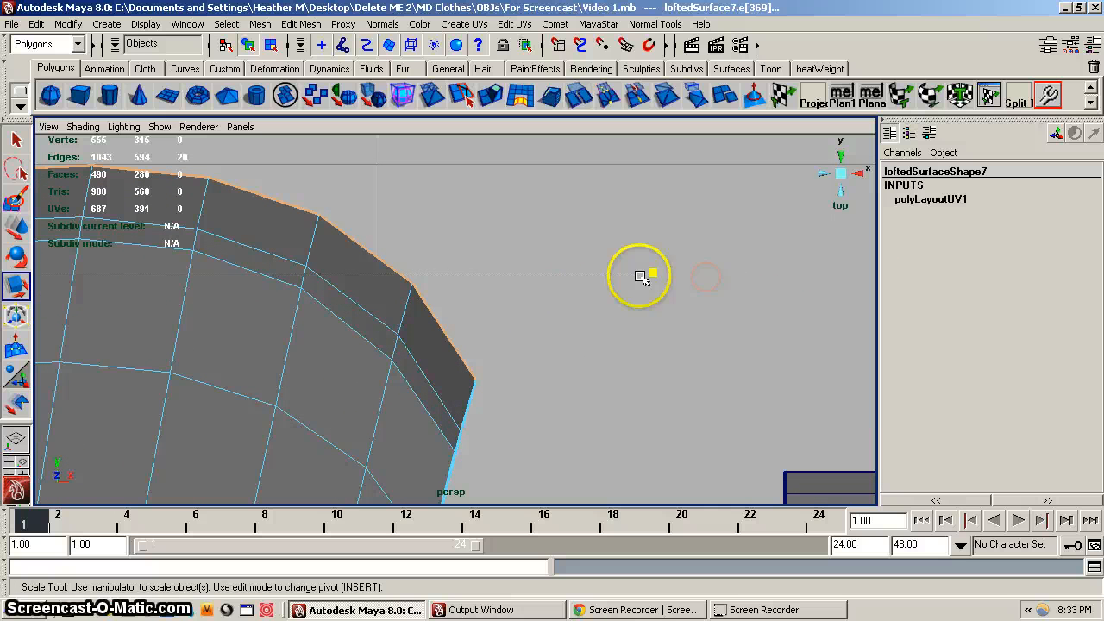
pyautogui.moveTo(651, 276); pyautogui.dragTo(649, 274)
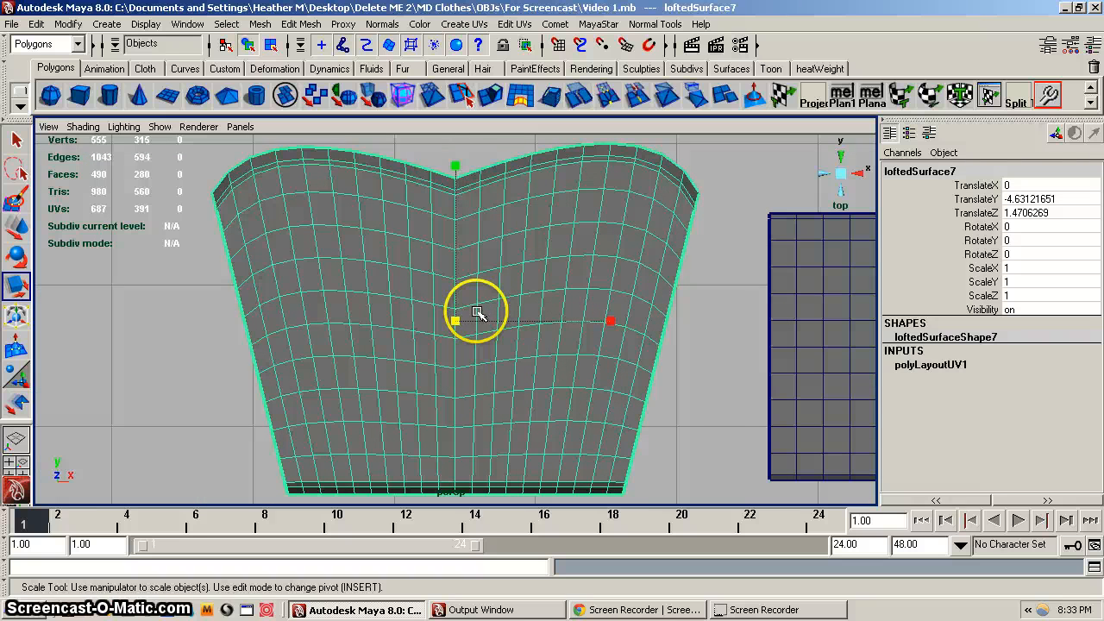
# Select loftedSurface7 and project planar UVs from the camera with bounding-box fit
pyautogui.click(15, 226)
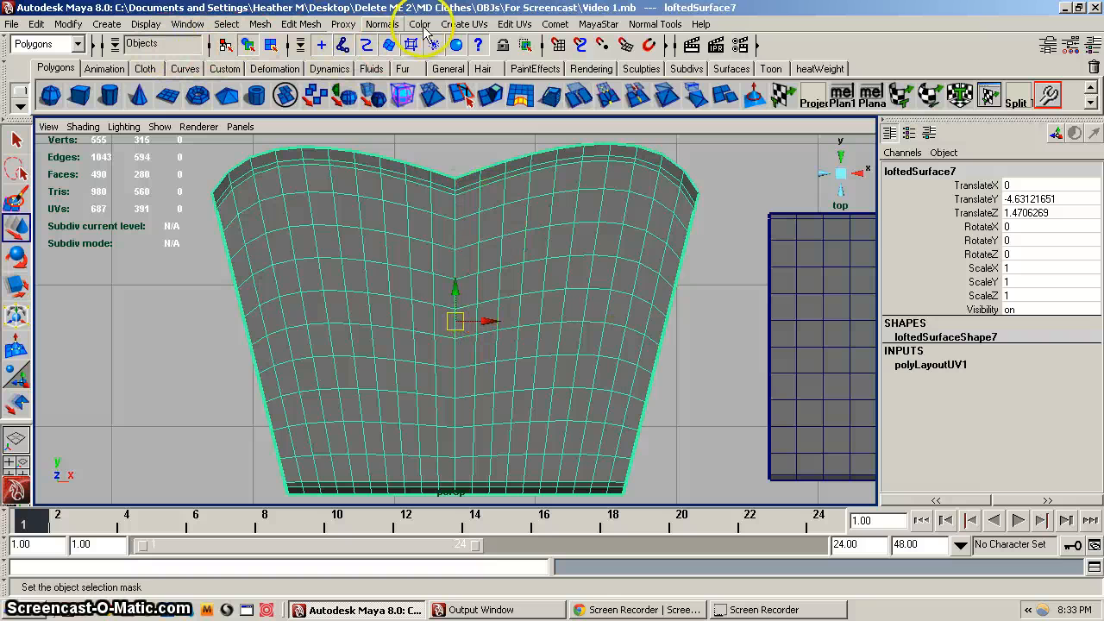
pyautogui.click(465, 23)
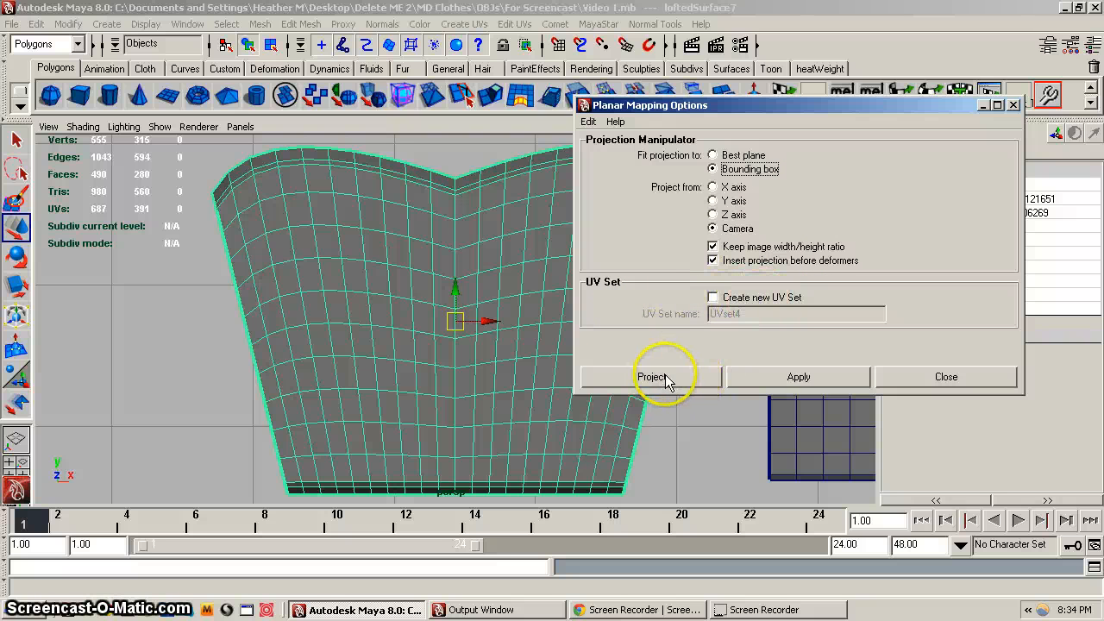
pyautogui.click(187, 23)
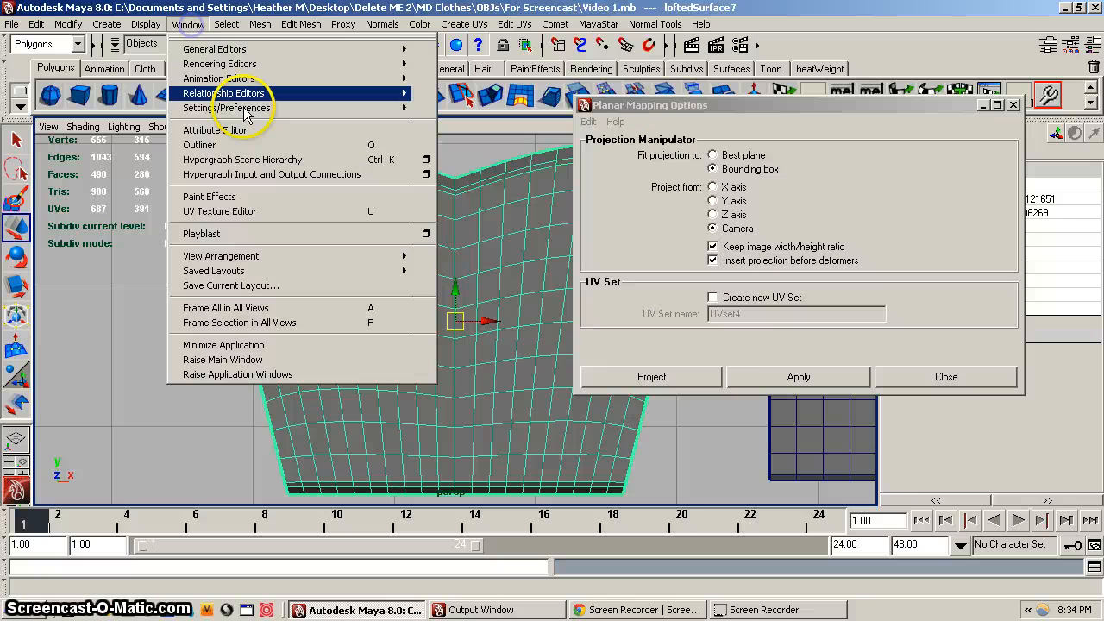
# Inspect the panel's planar UV layout in the UV Texture Editor, then open the Mesh menu
pyautogui.click(220, 211)
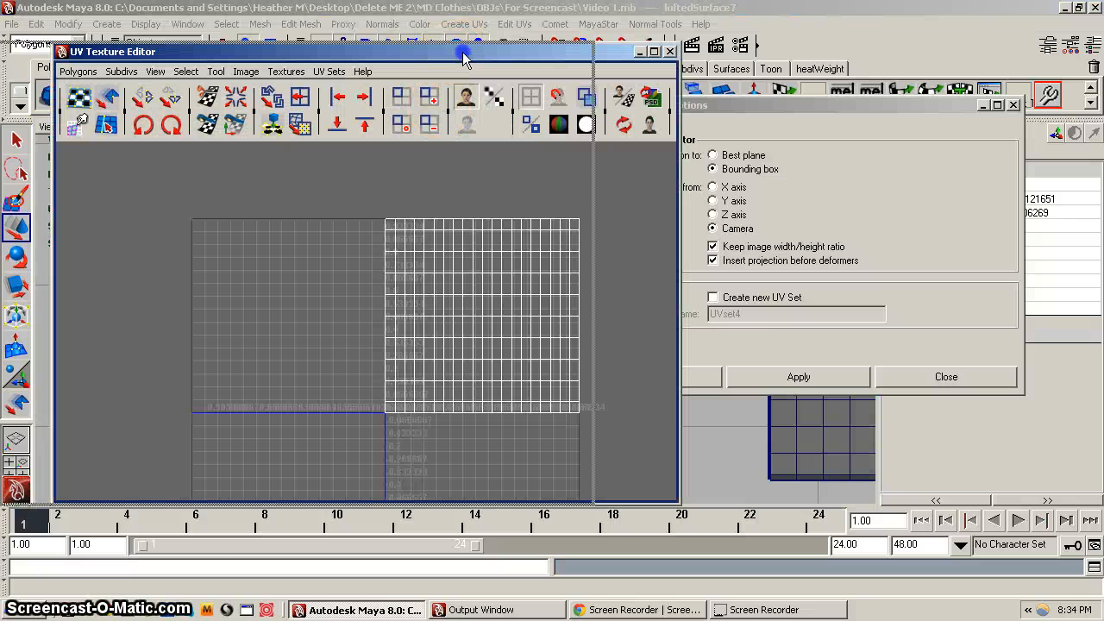
pyautogui.click(798, 376)
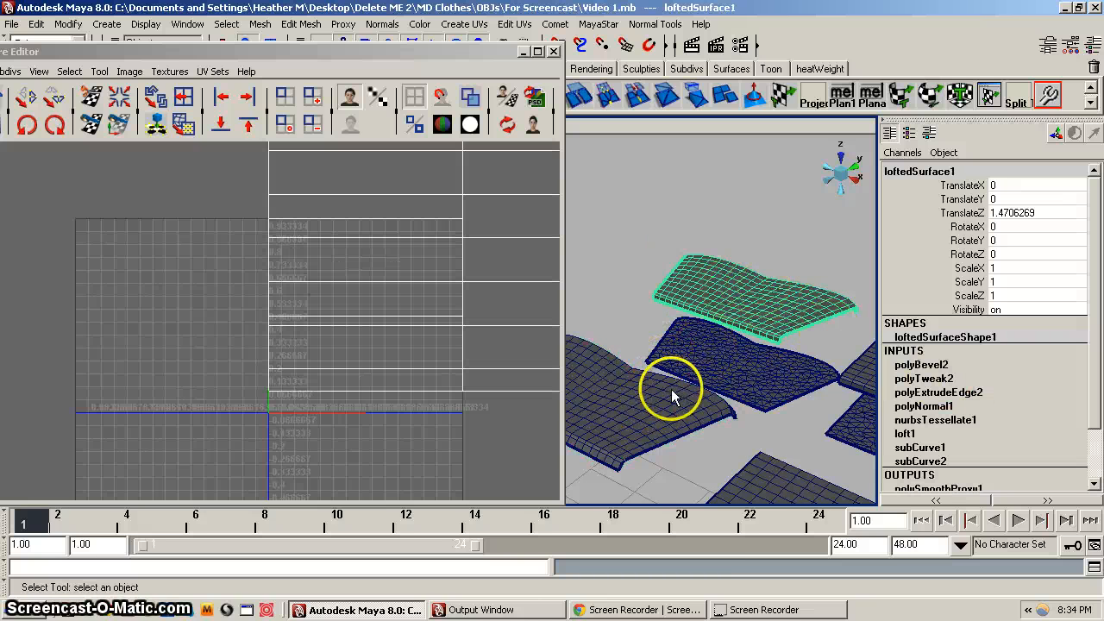
pyautogui.moveTo(651, 423)
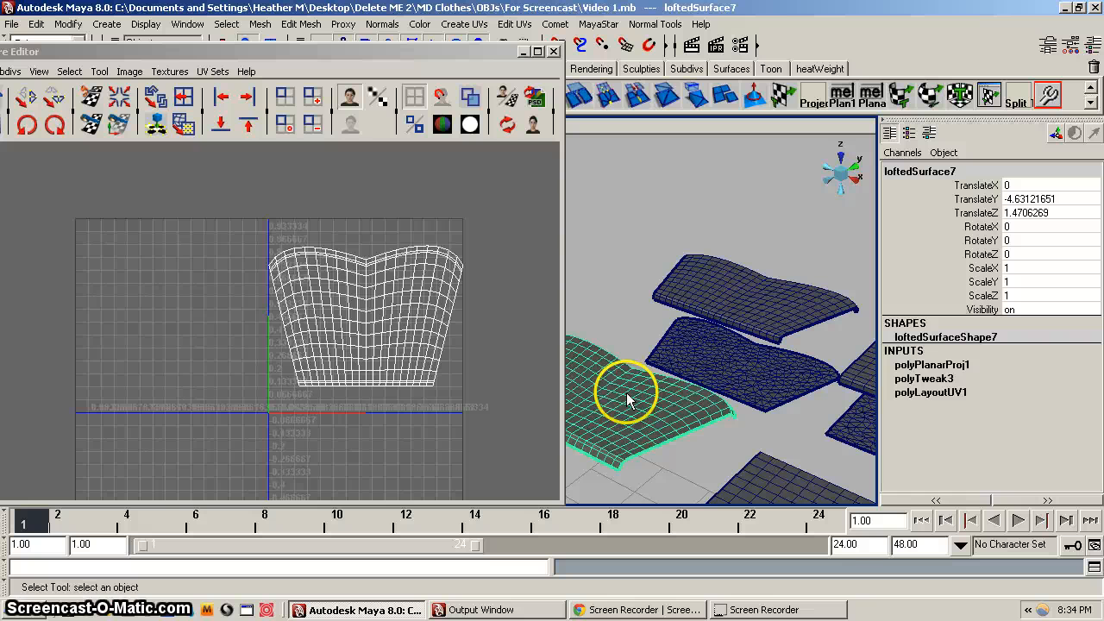
pyautogui.moveTo(733, 311)
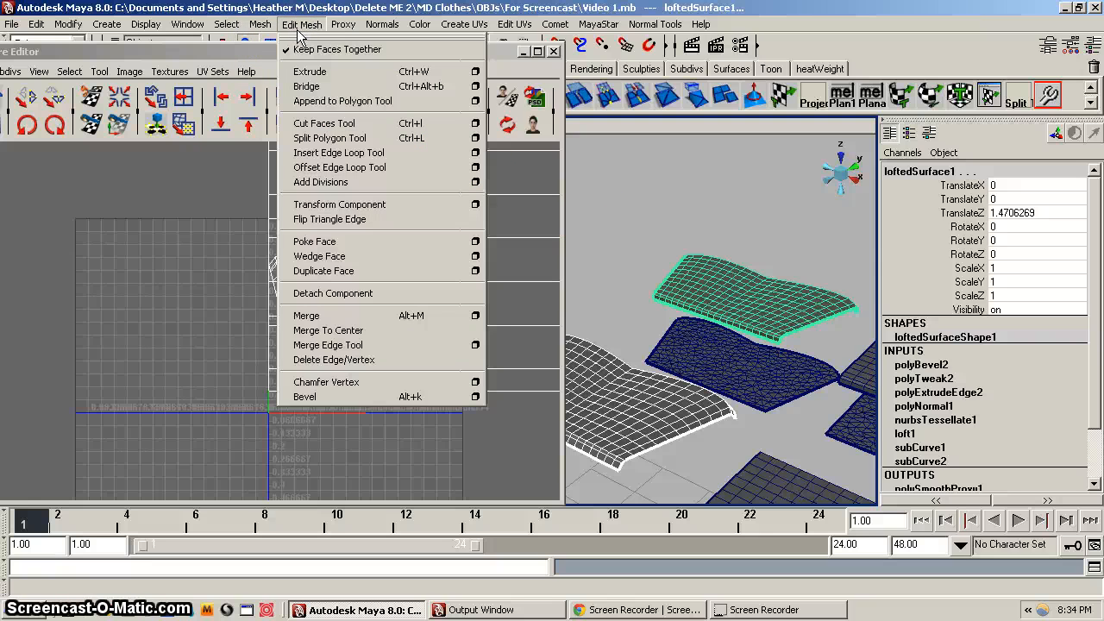
pyautogui.click(260, 23)
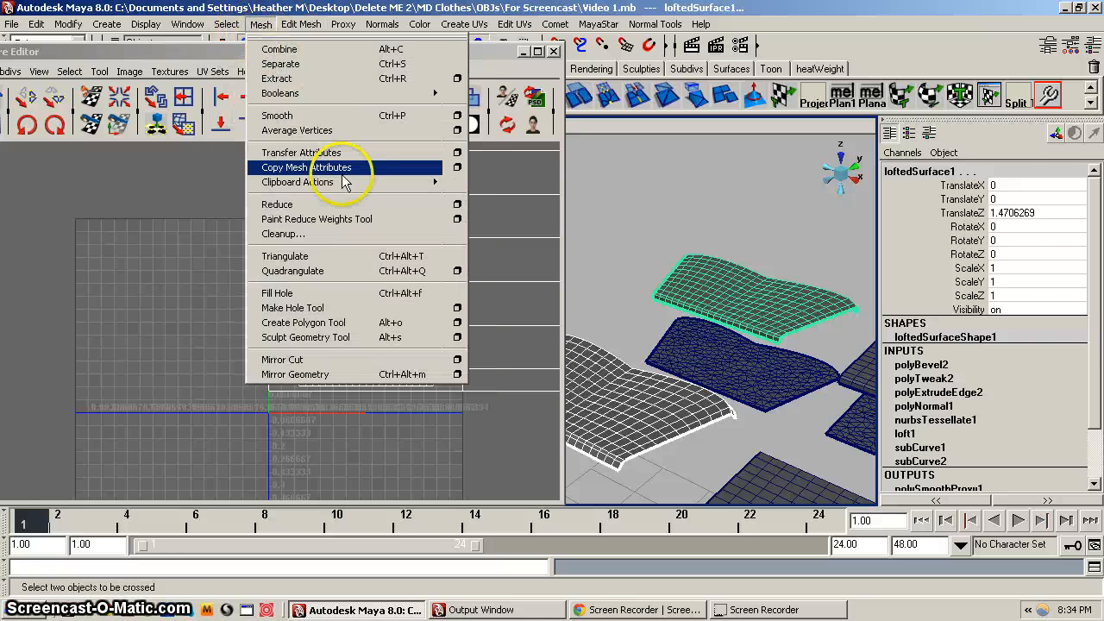
# Copy the UV sets onto the 3D panel with Copy Mesh Attributes, then close the UV Texture Editor
pyautogui.click(305, 167)
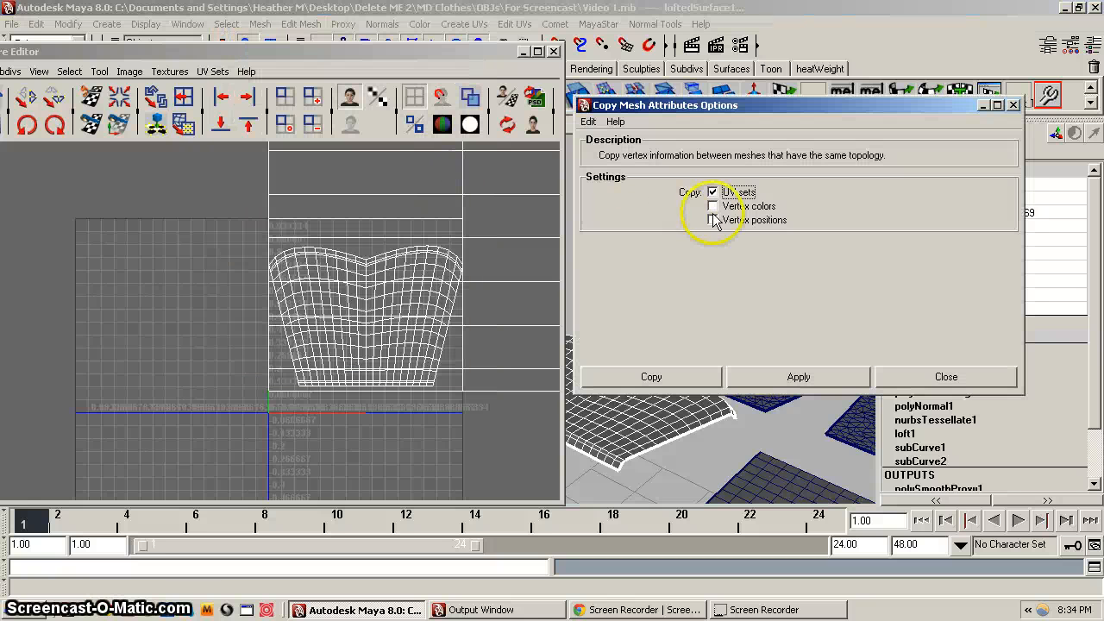
pyautogui.moveTo(697, 265)
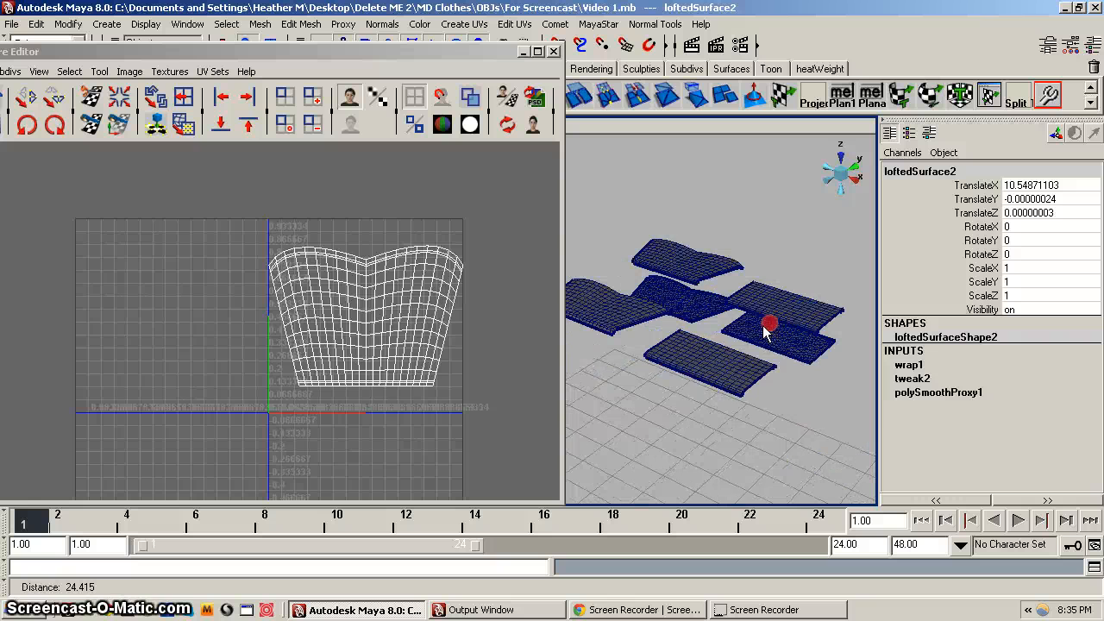
pyautogui.click(699, 362)
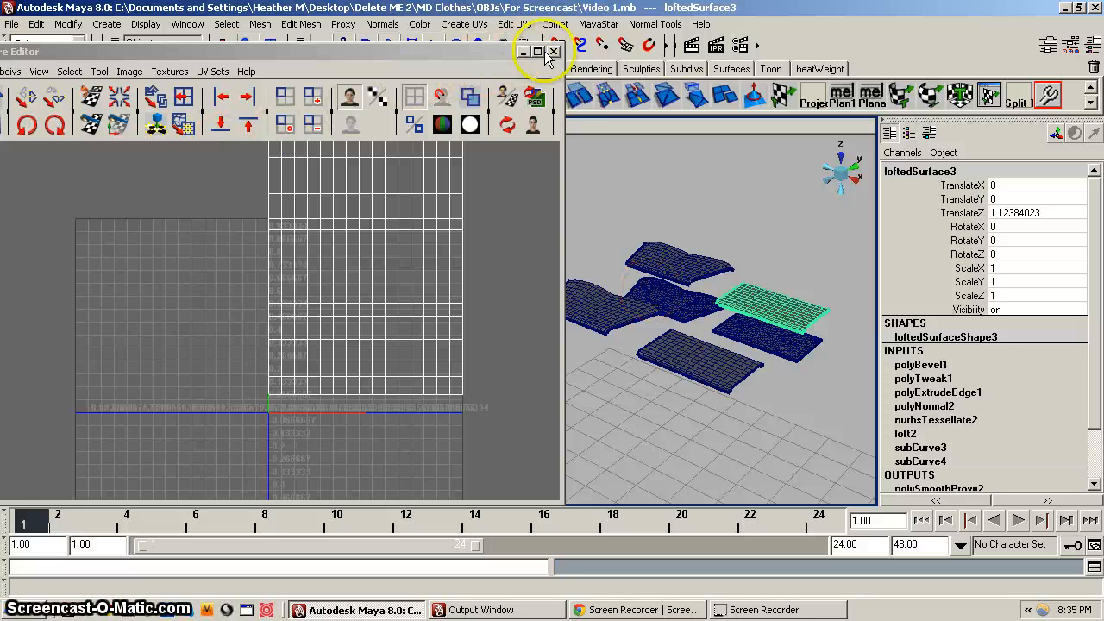
pyautogui.click(554, 51)
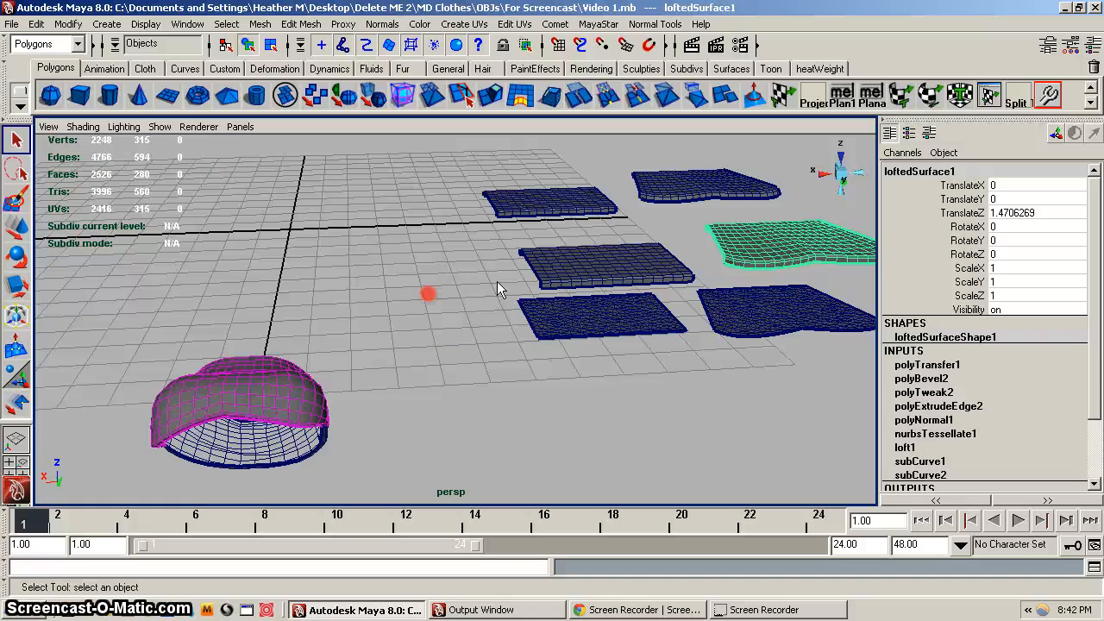
pyautogui.moveTo(233, 401)
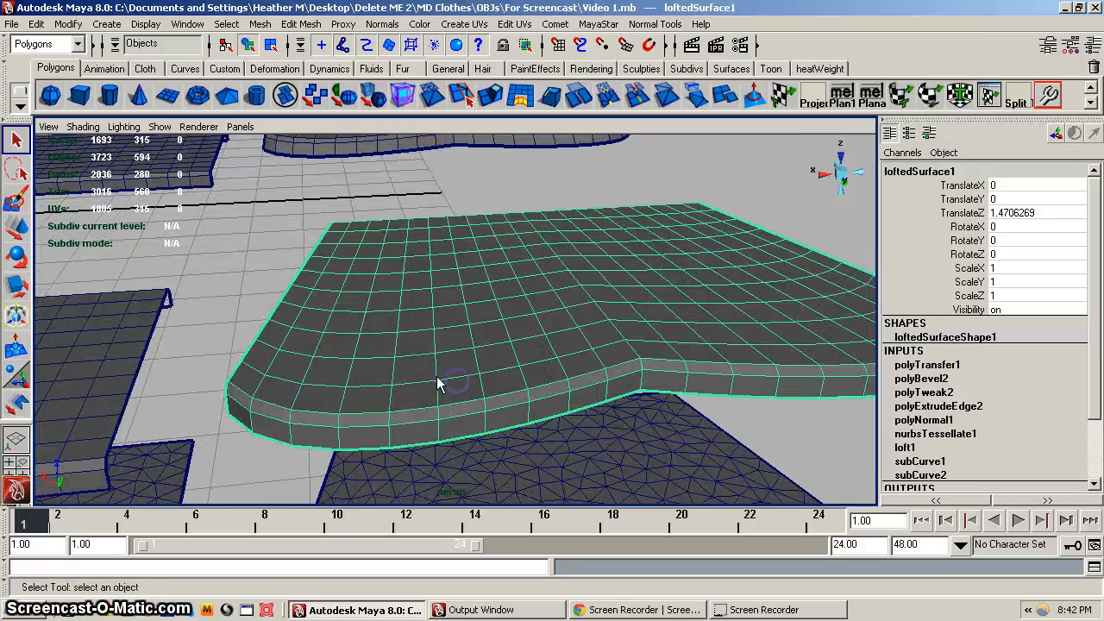
pyautogui.moveTo(436, 367)
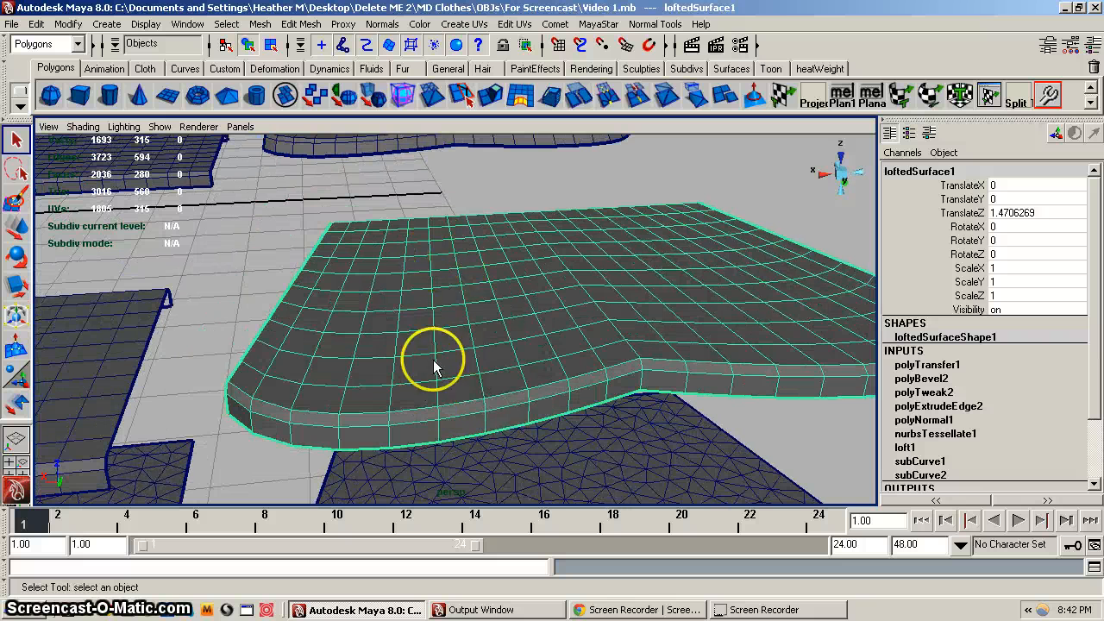
# Select the flat lofted panel loftedSurface1, now carrying the transferred UVs
pyautogui.click(342, 45)
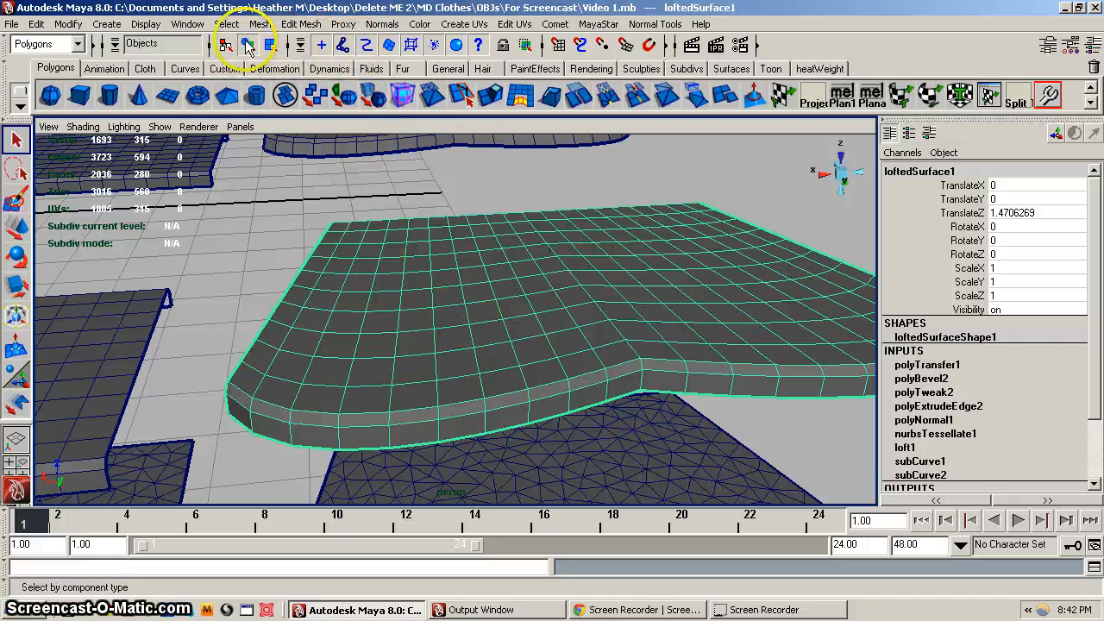
pyautogui.click(301, 24)
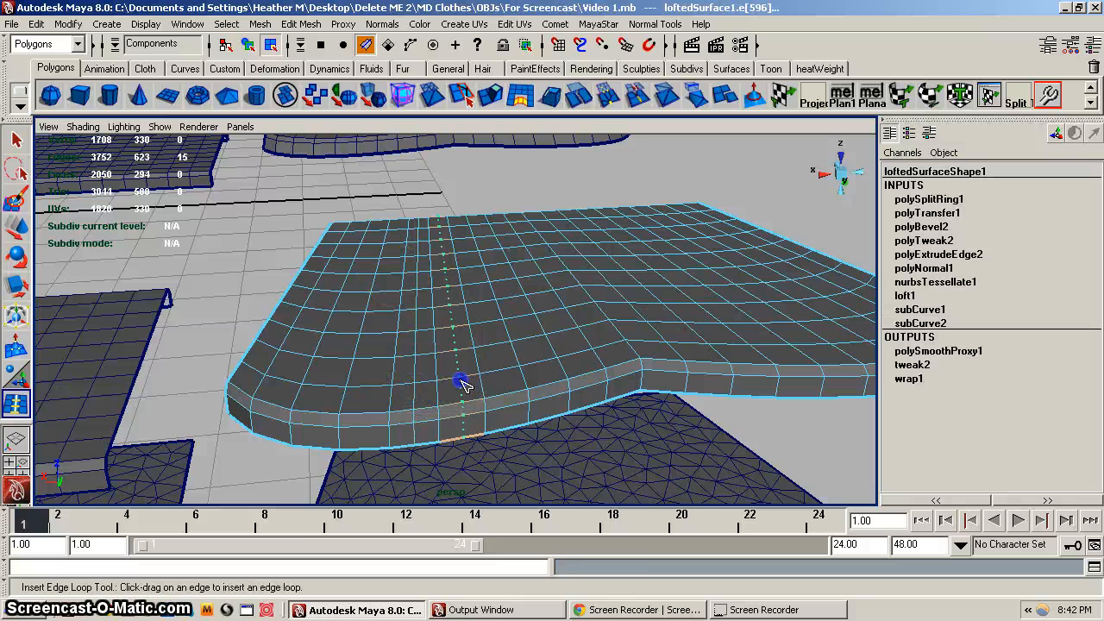
pyautogui.moveTo(462, 380); pyautogui.dragTo(505, 380)
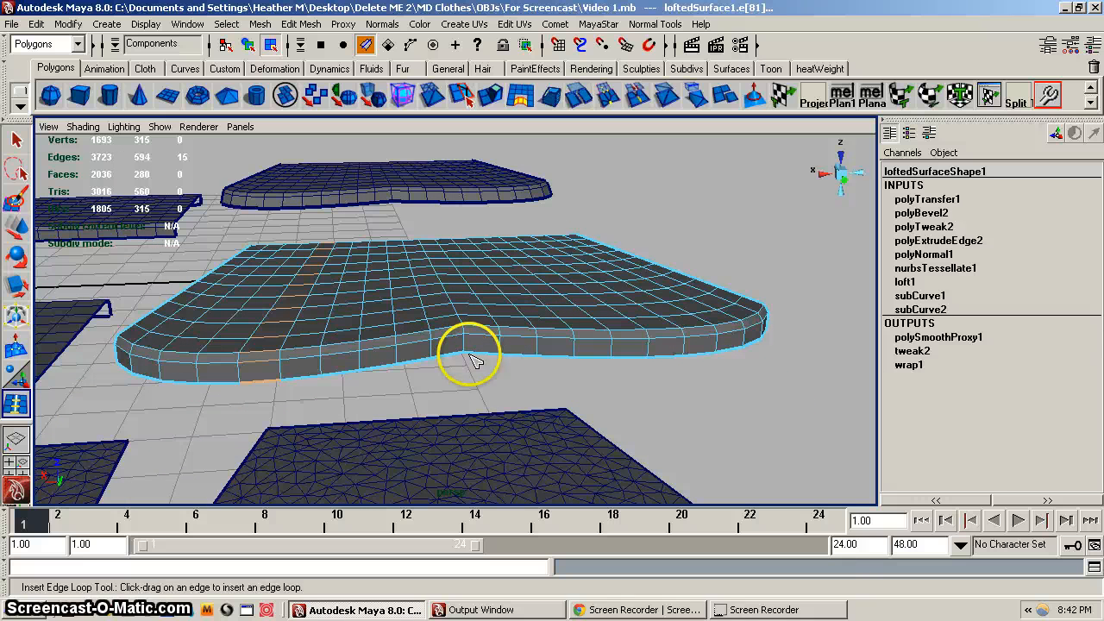
pyautogui.moveTo(396, 340)
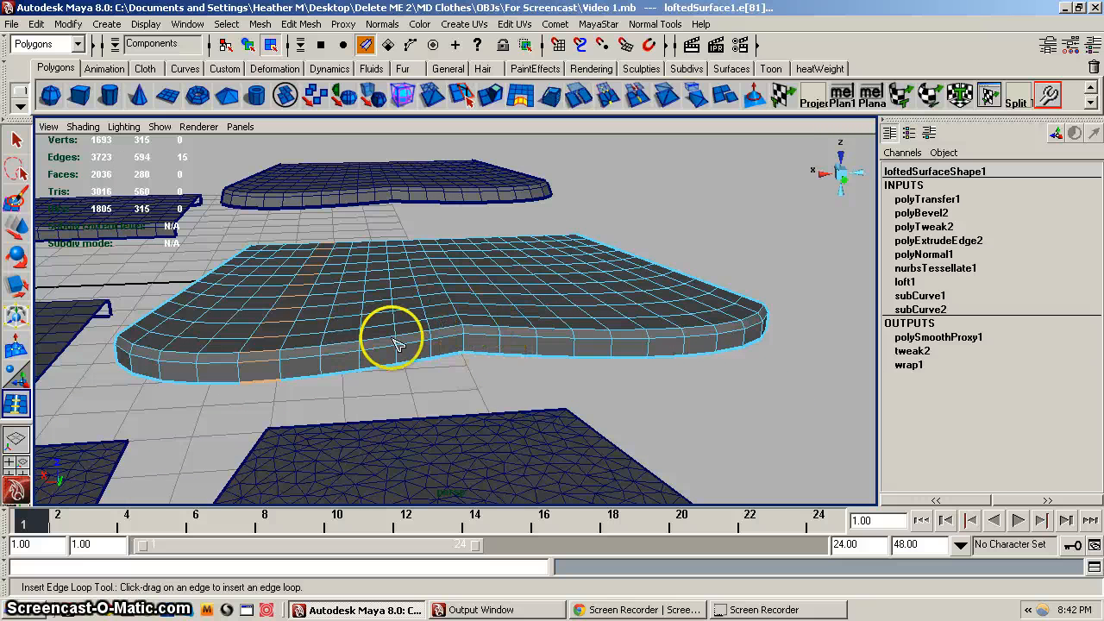
pyautogui.moveTo(366, 276)
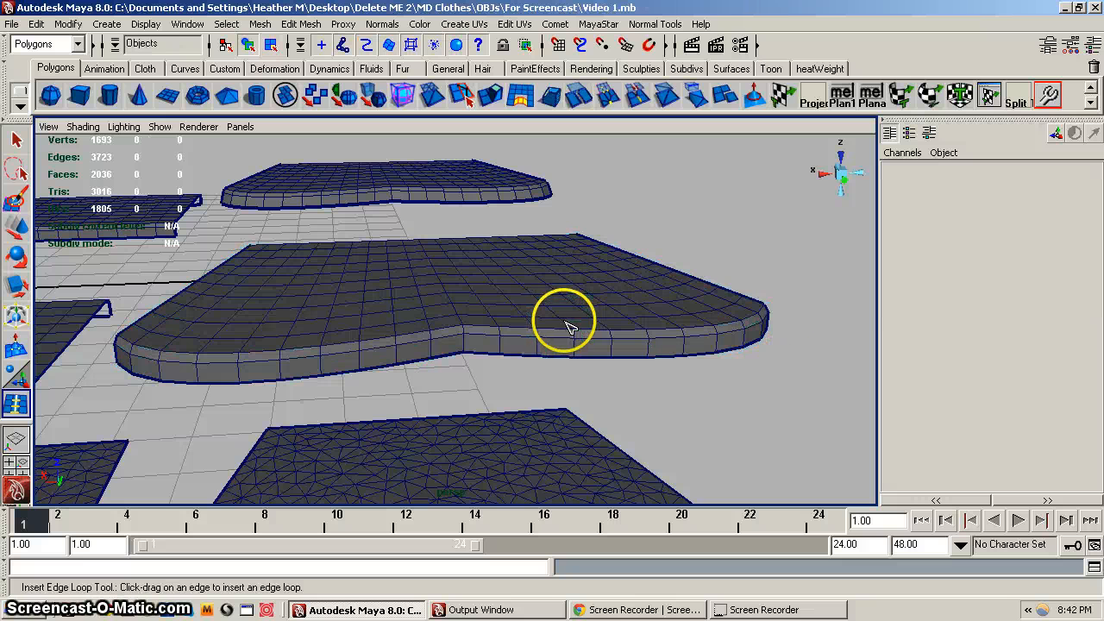
pyautogui.moveTo(587, 331)
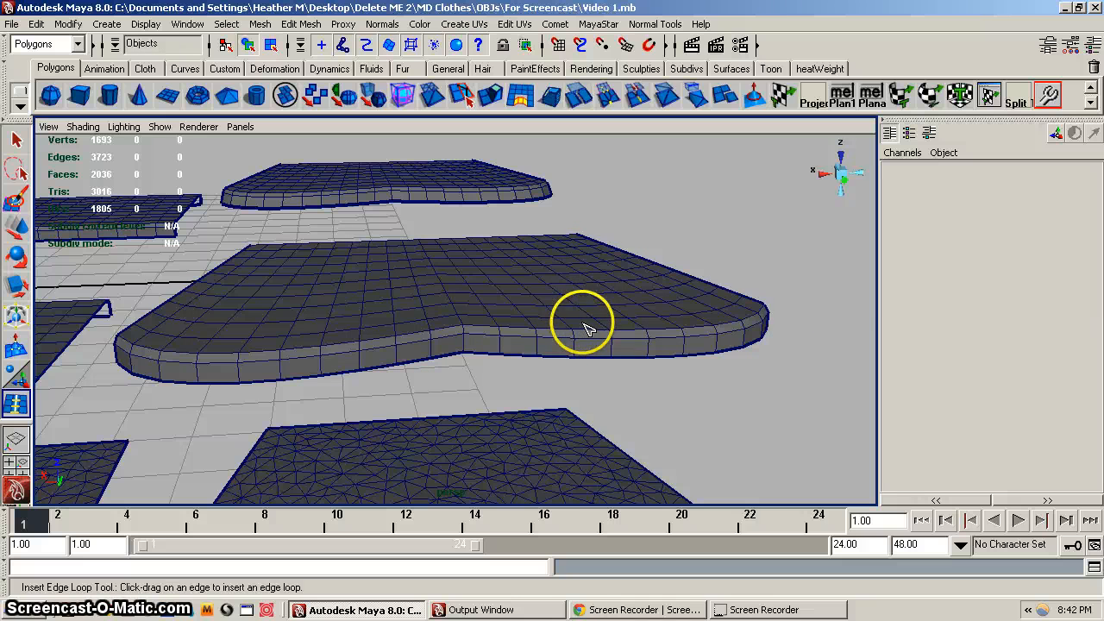
# Select loftedSurface1 and scroll to its loft1 history to set Section Spans to 10
pyautogui.click(587, 327)
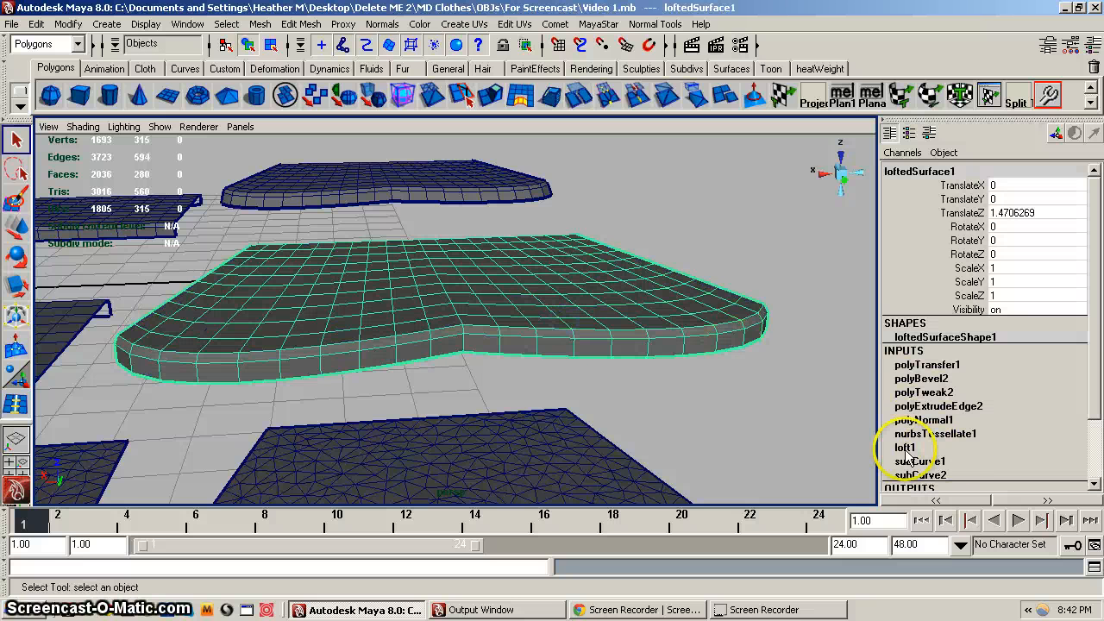
pyautogui.scroll(-3)
pyautogui.write('10')
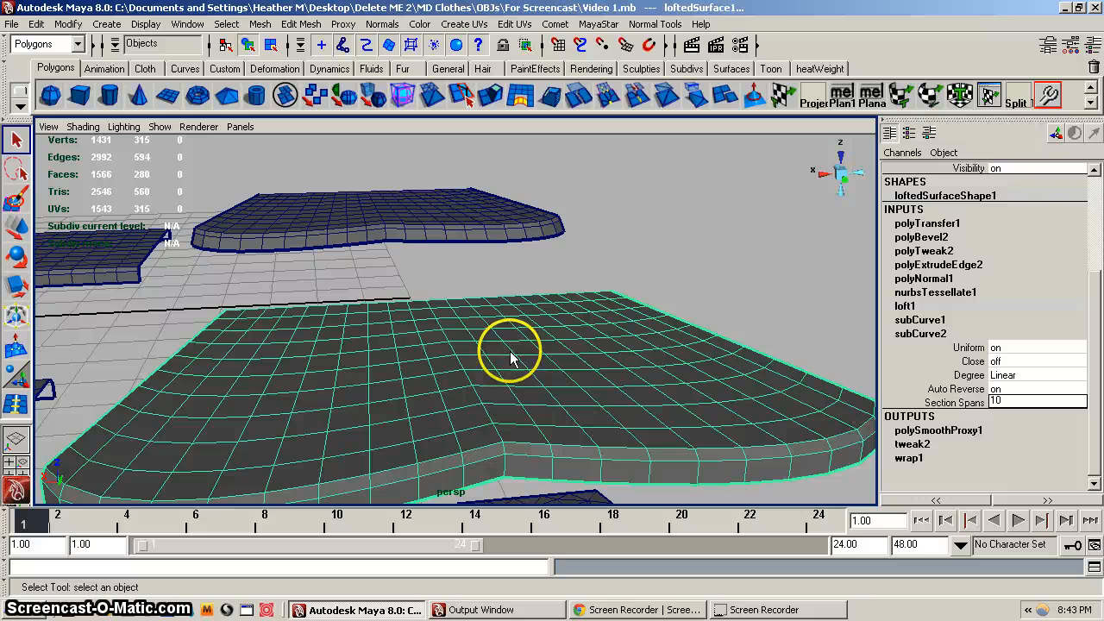
pyautogui.moveTo(556, 345)
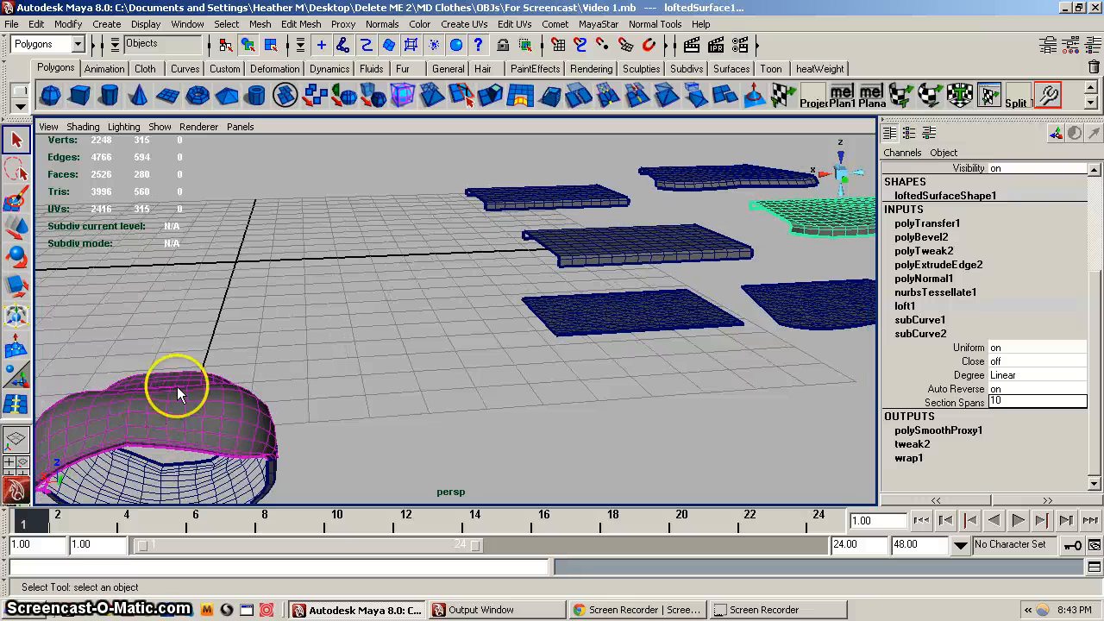
pyautogui.moveTo(147, 429)
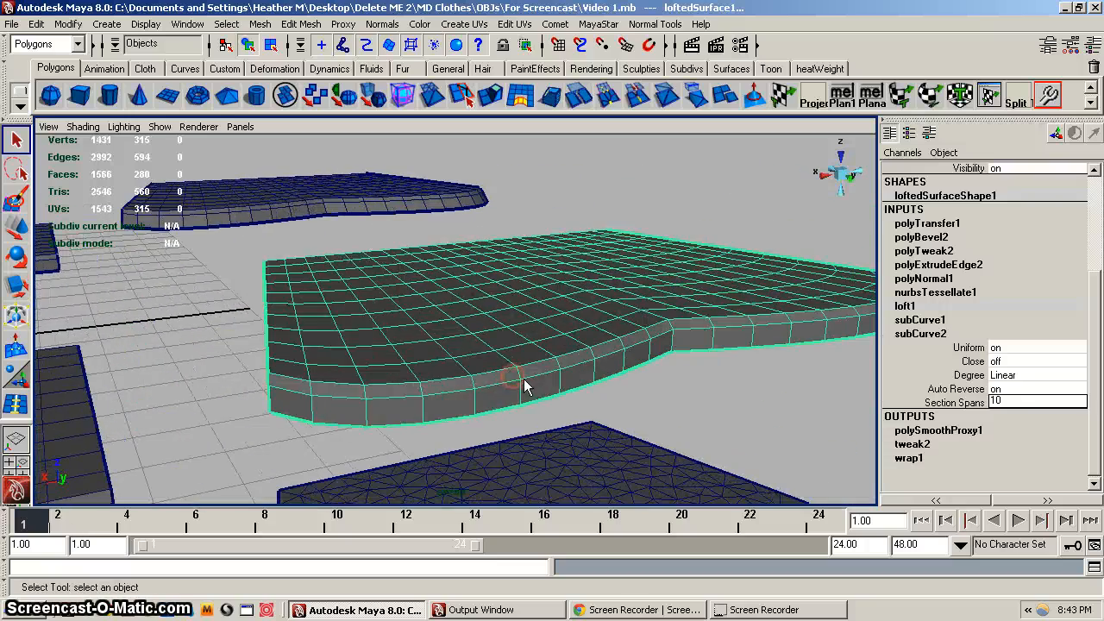
# Zoom in on the flat lofted panel and switch it to vertex editing via the right-click menu
pyautogui.moveTo(526, 388); pyautogui.dragTo(543, 371)
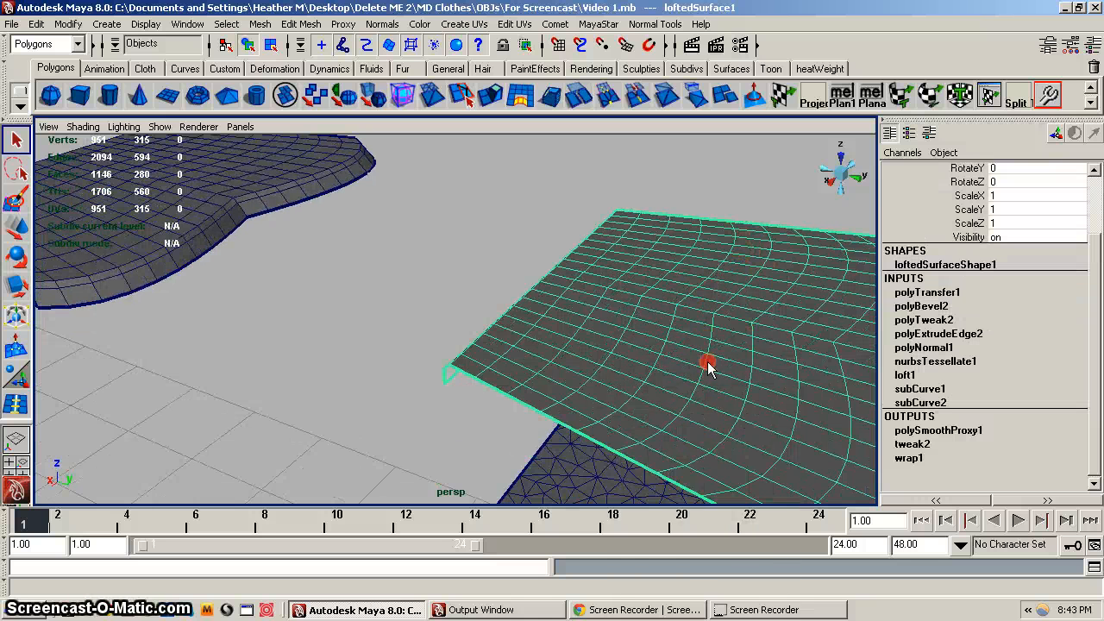
pyautogui.rightClick(707, 362)
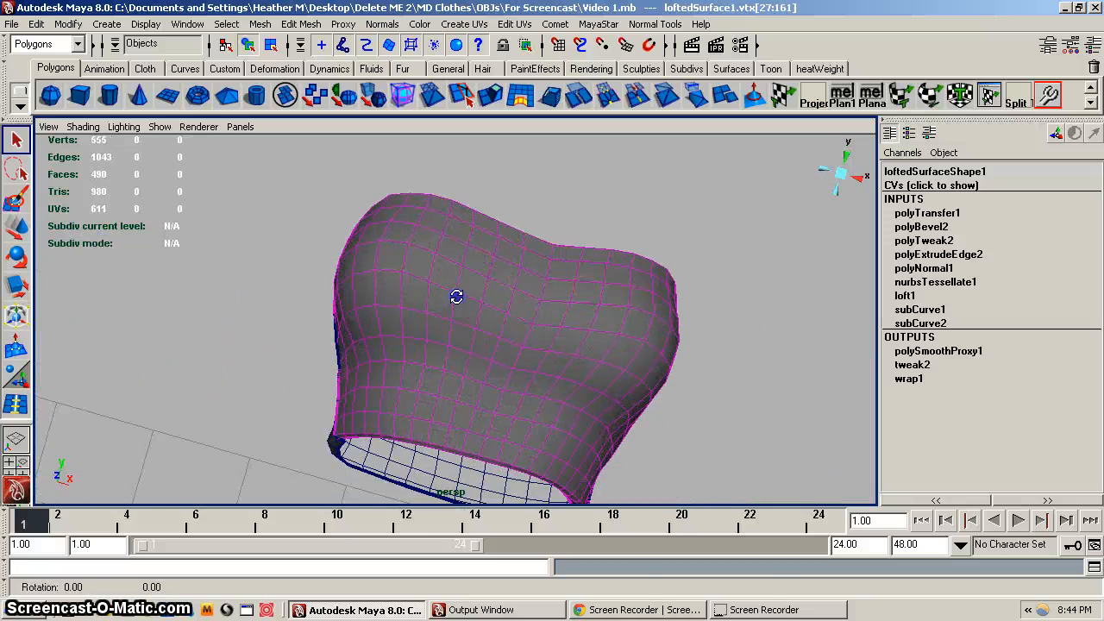
# Orbit the garment front-on and apply Mesh > Average Vertices to the chosen vertices
pyautogui.moveTo(457, 298); pyautogui.dragTo(528, 316)
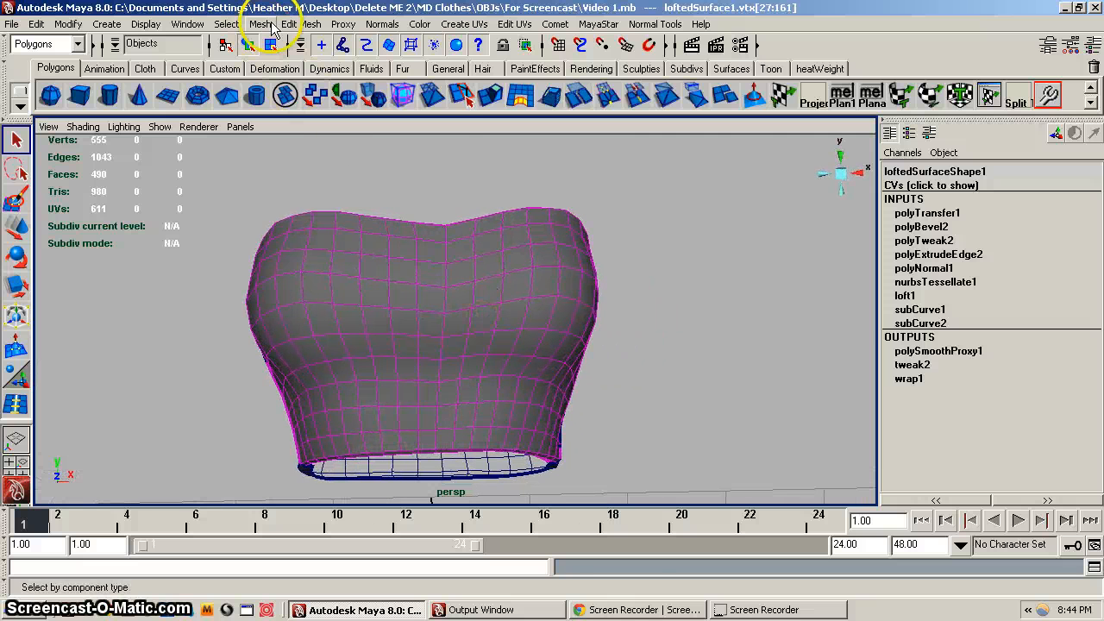
pyautogui.click(261, 24)
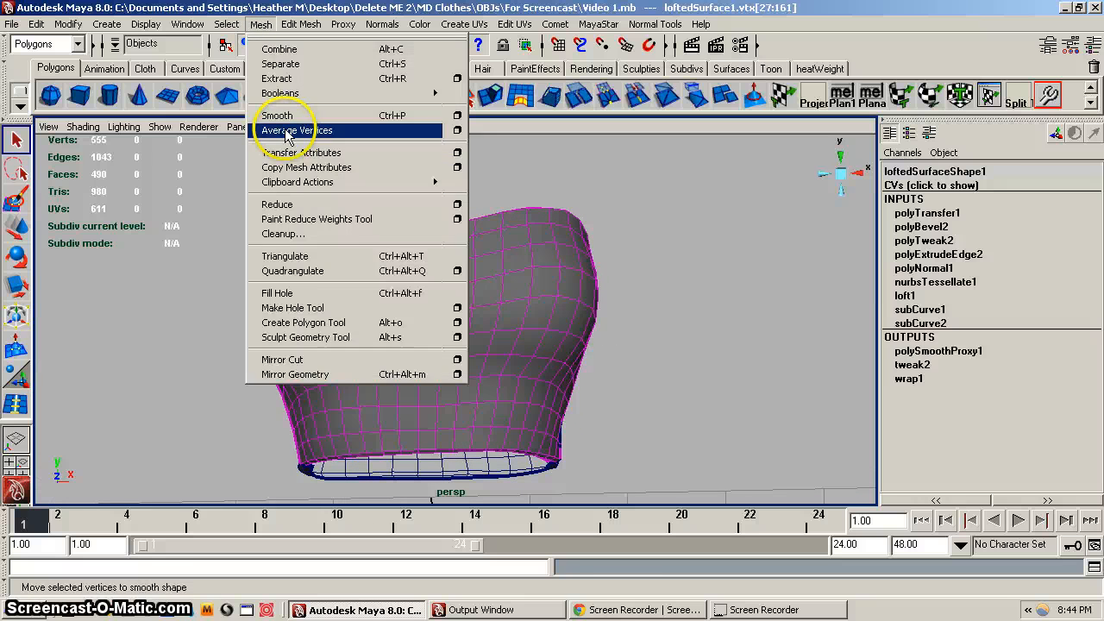
pyautogui.click(297, 131)
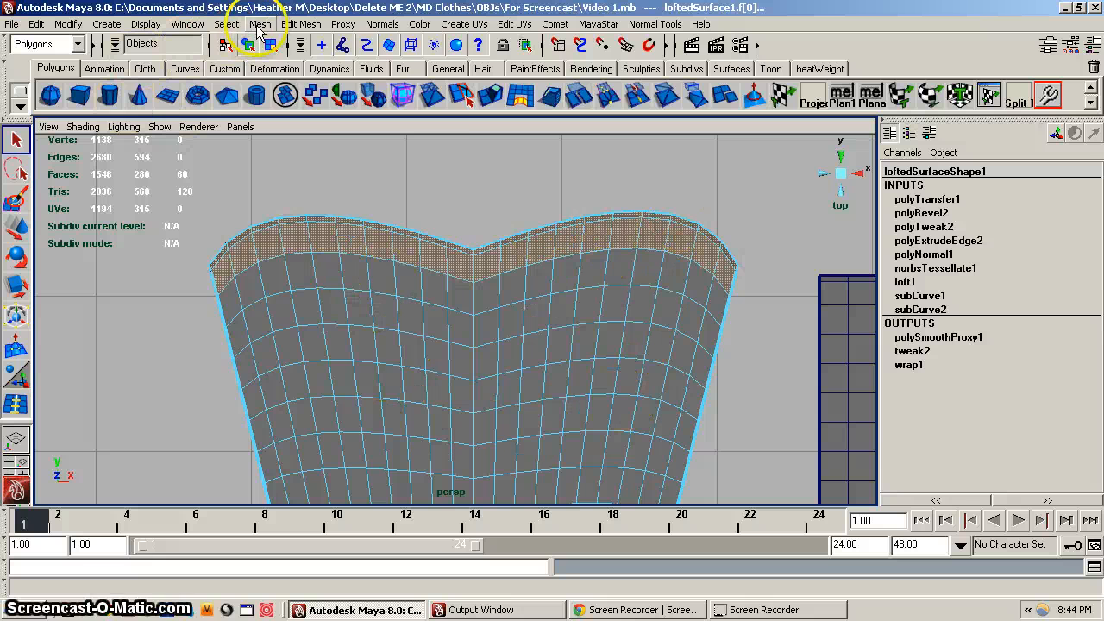
# Apply Mesh > Smooth to the top-edge faces and orbit to inspect the denser band
pyautogui.click(260, 23)
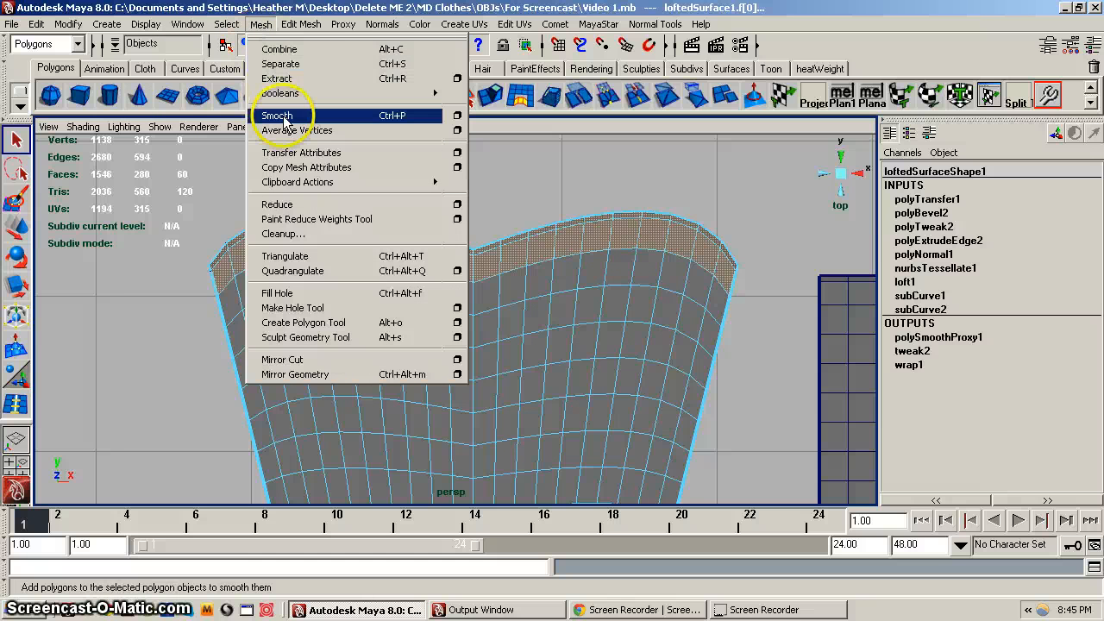
pyautogui.click(278, 115)
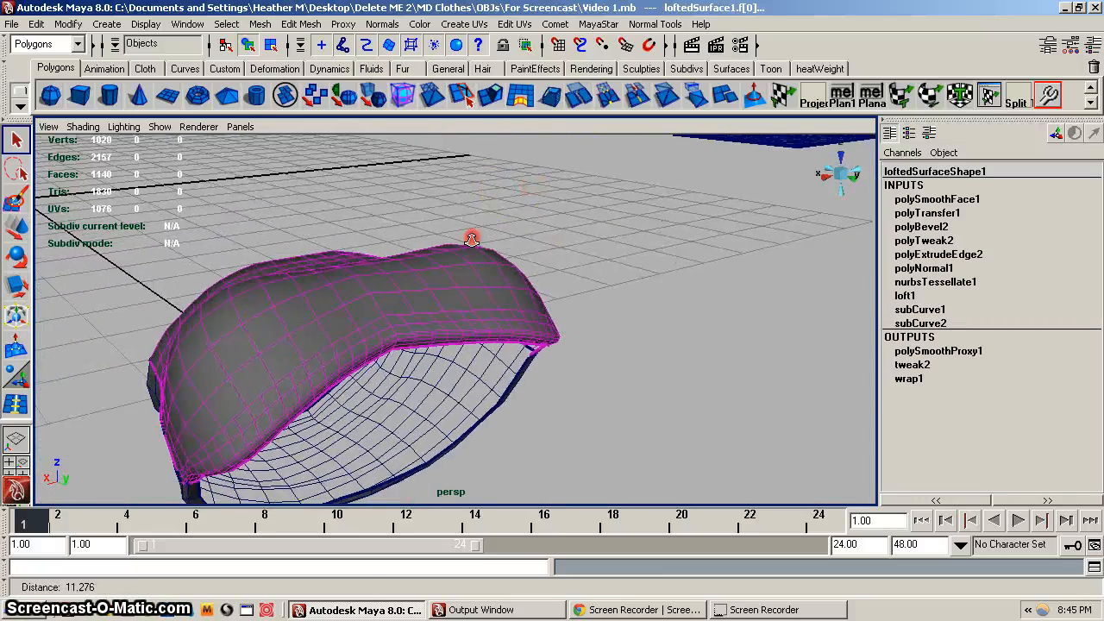
pyautogui.moveTo(472, 238); pyautogui.dragTo(641, 299)
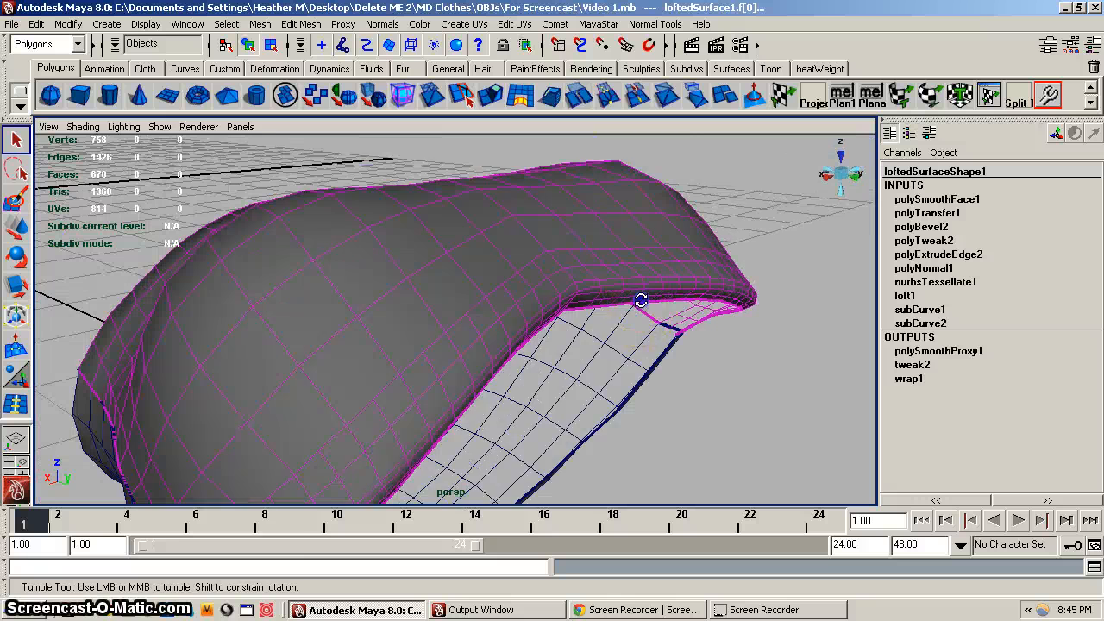
pyautogui.moveTo(643, 300); pyautogui.dragTo(307, 223)
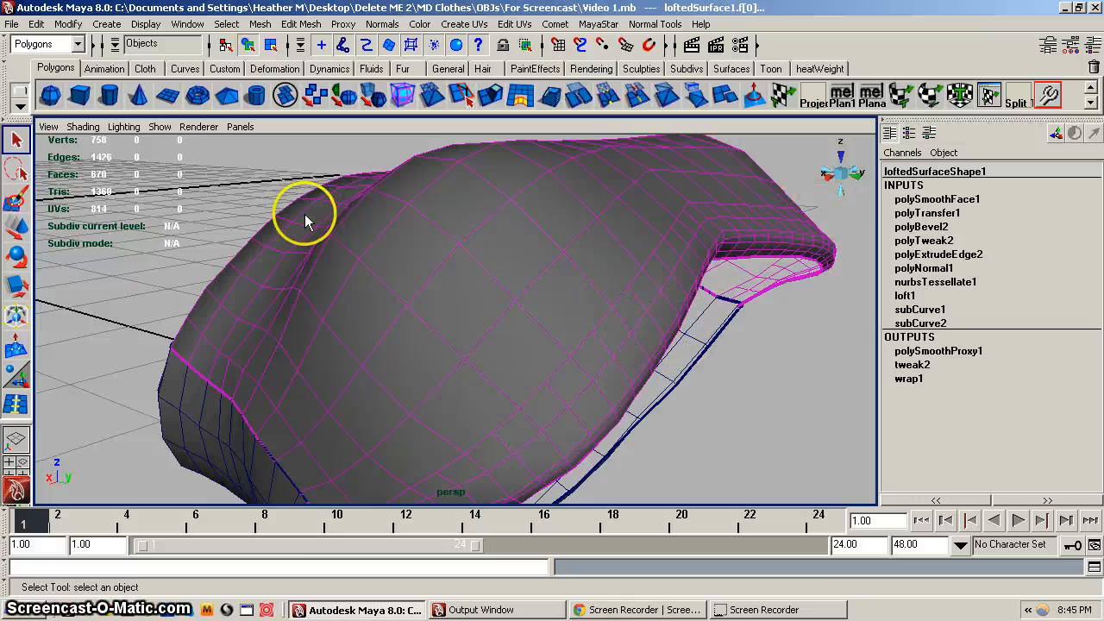
pyautogui.moveTo(625, 310)
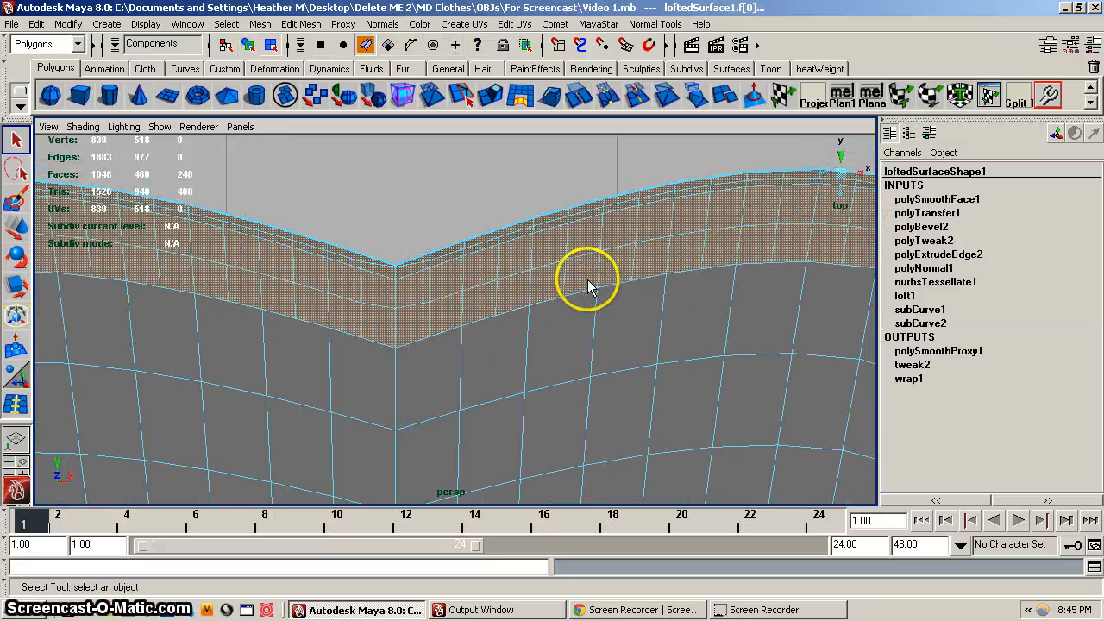
# Select the close-together vertices below the top band and merge them with Edit Mesh > Merge
pyautogui.click(320, 44)
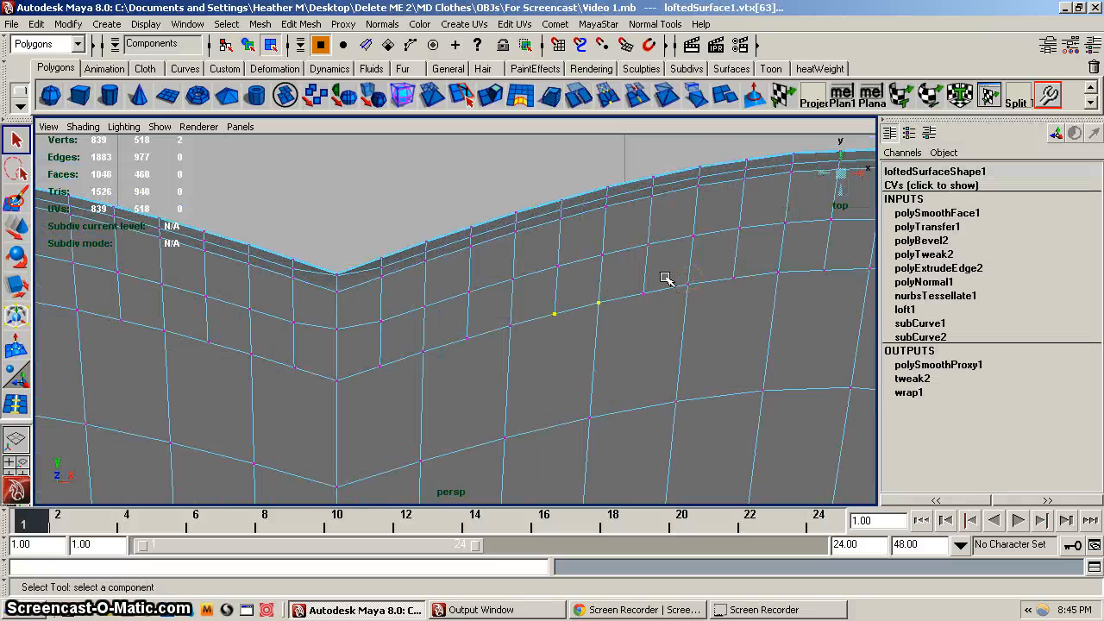
pyautogui.click(554, 314)
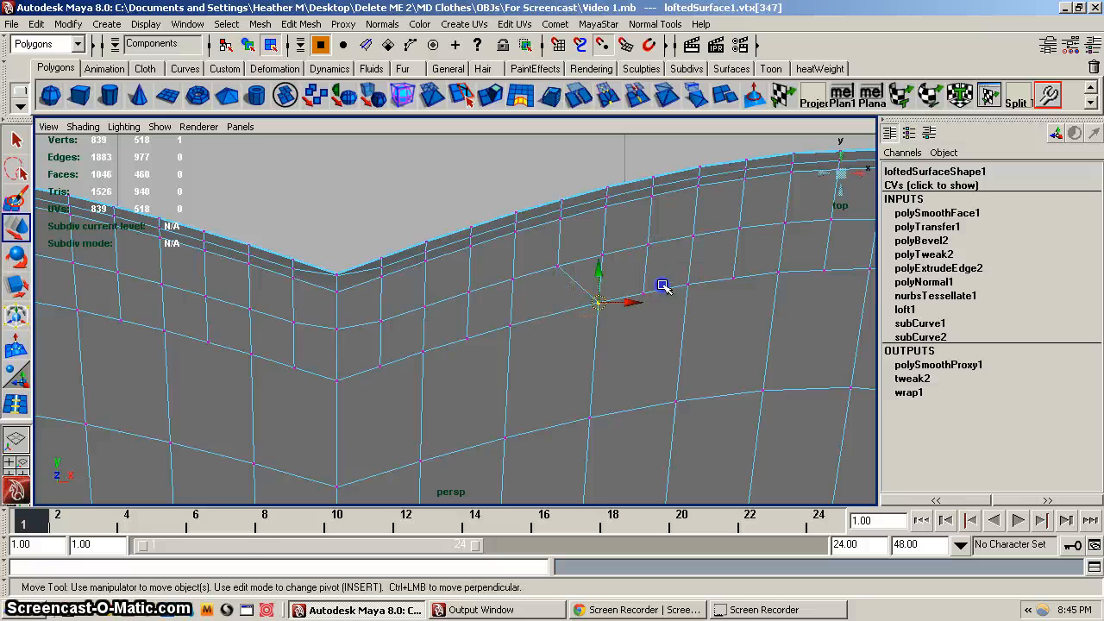
pyautogui.moveTo(662, 286); pyautogui.dragTo(590, 315)
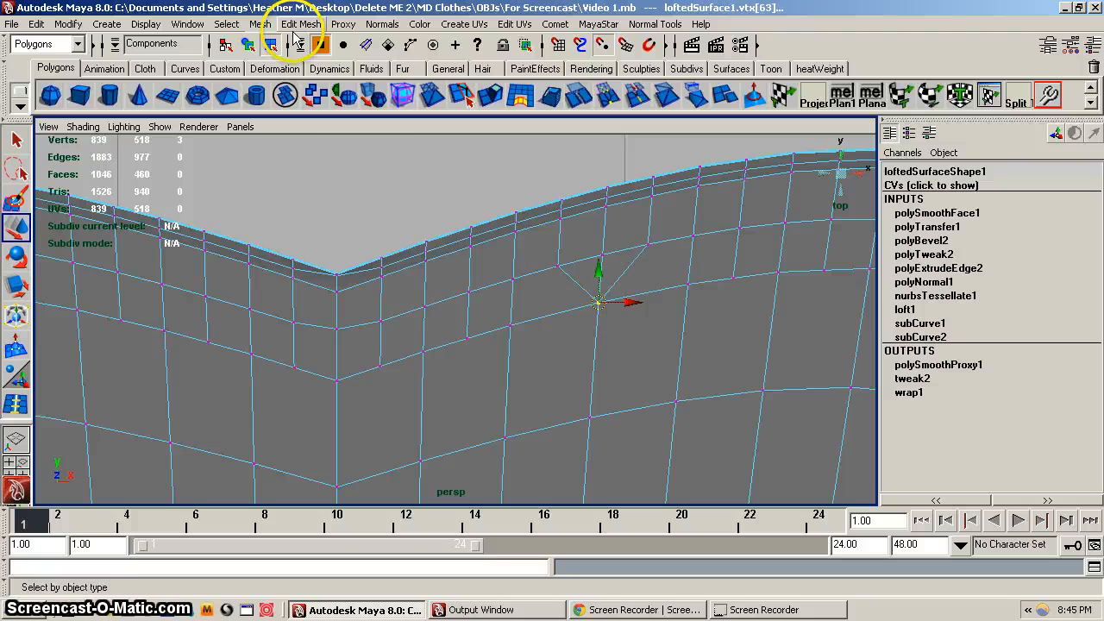
pyautogui.click(302, 24)
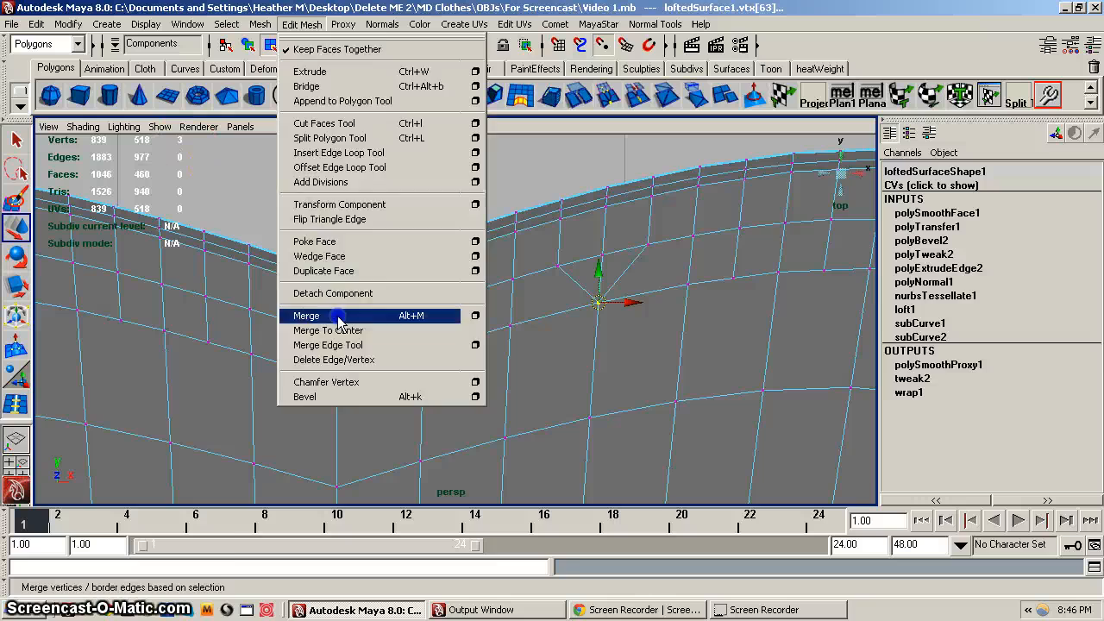
pyautogui.click(306, 315)
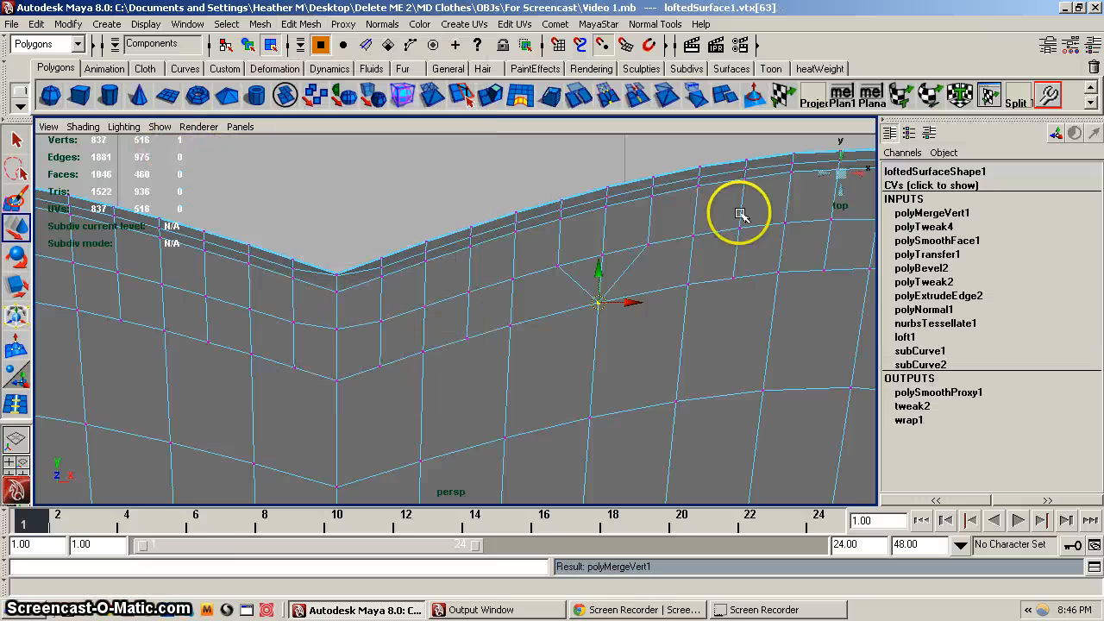
# Orbit around the 3D garment to inspect the merged point
pyautogui.moveTo(742, 215); pyautogui.dragTo(509, 276)
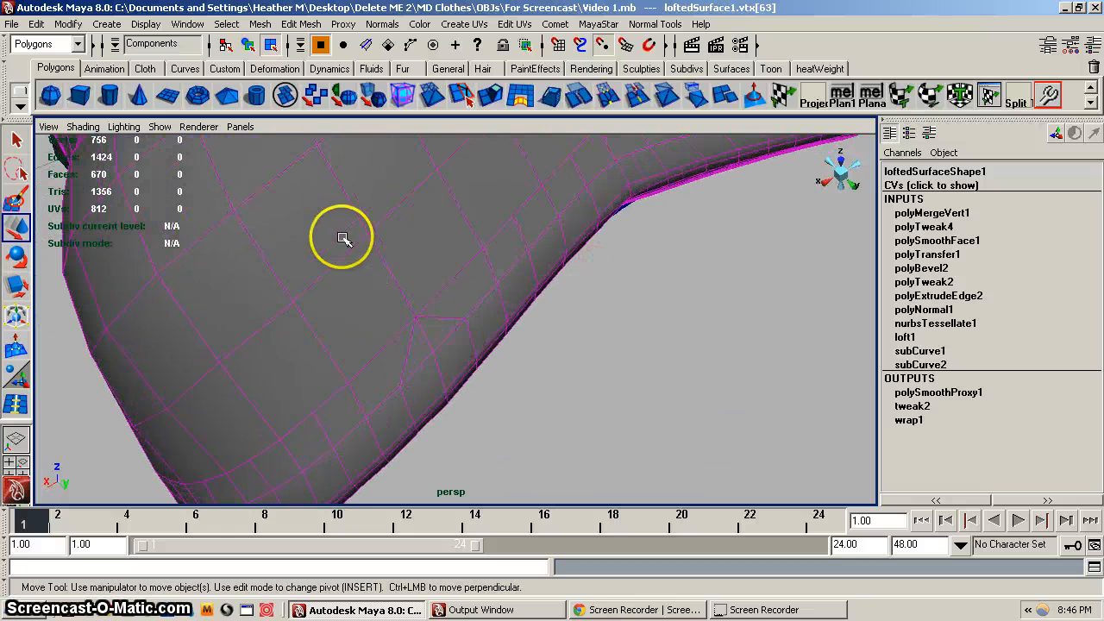
pyautogui.moveTo(345, 242); pyautogui.dragTo(472, 299)
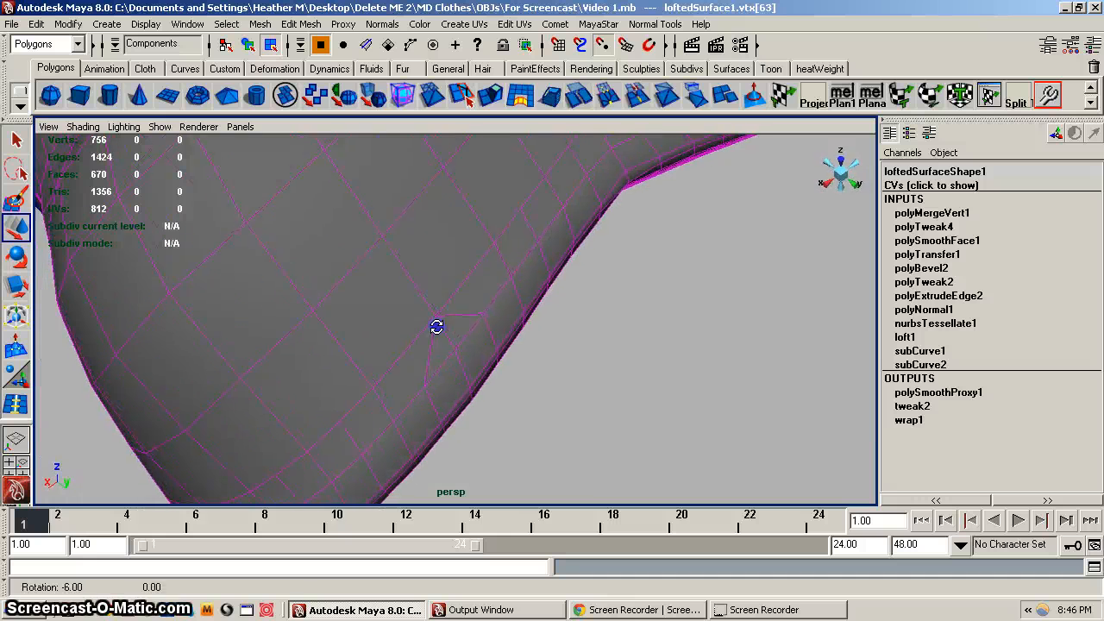
pyautogui.moveTo(436, 326); pyautogui.dragTo(382, 285)
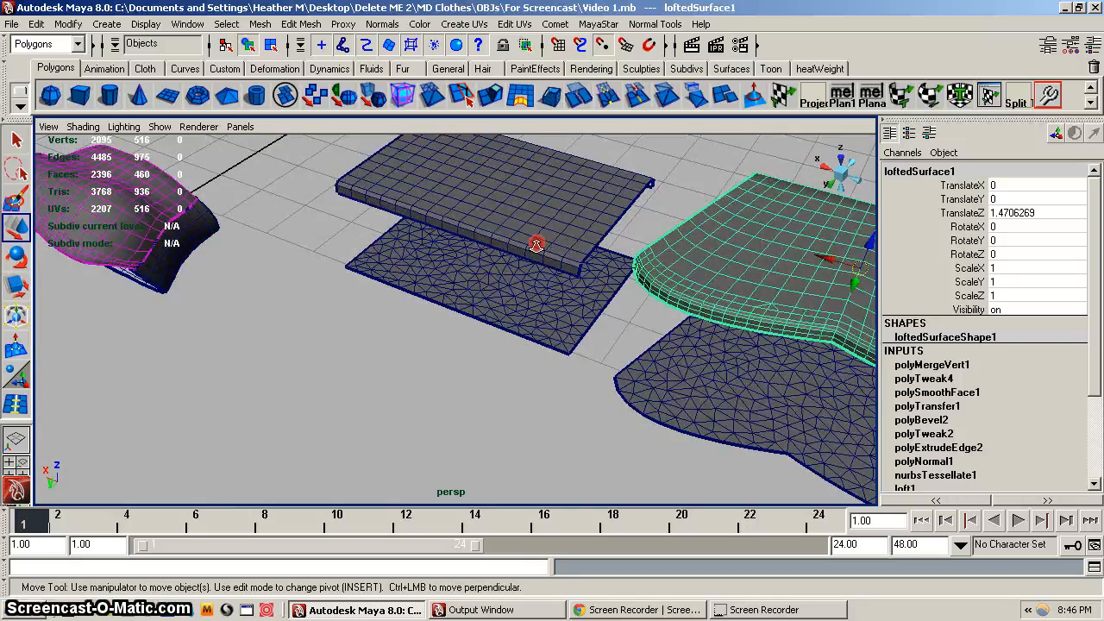
pyautogui.moveTo(537, 244); pyautogui.dragTo(331, 285)
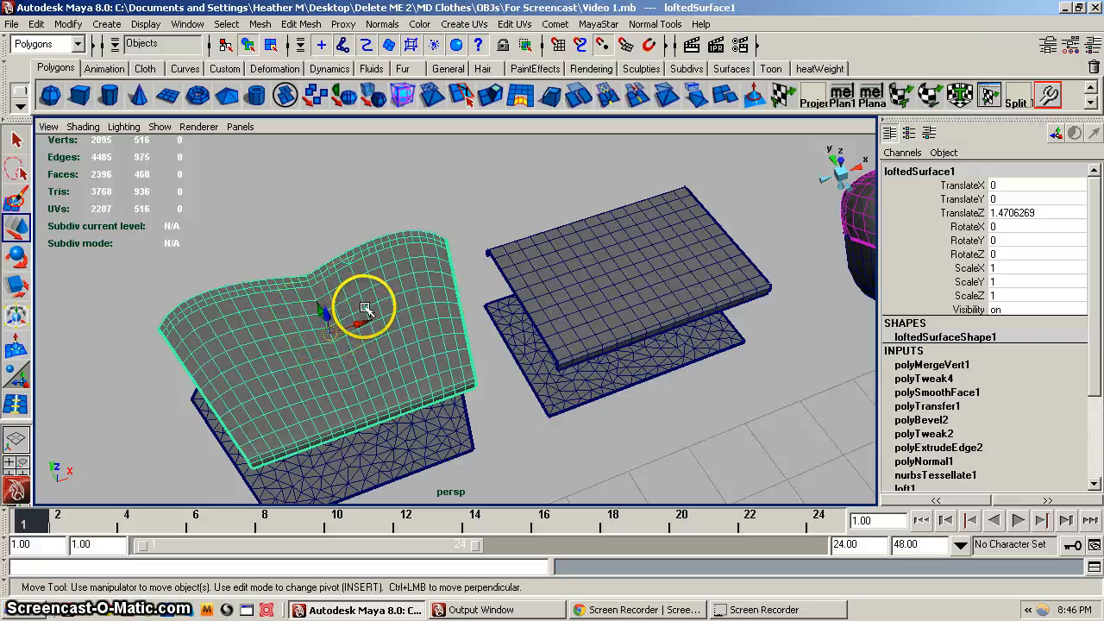
pyautogui.moveTo(492, 249)
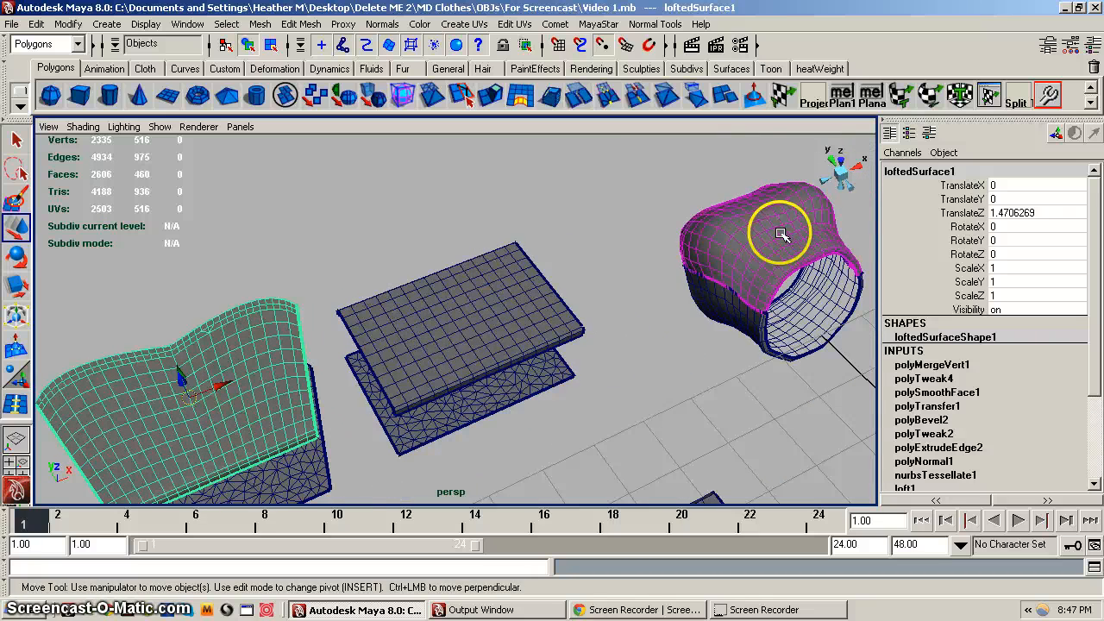
pyautogui.moveTo(768, 197)
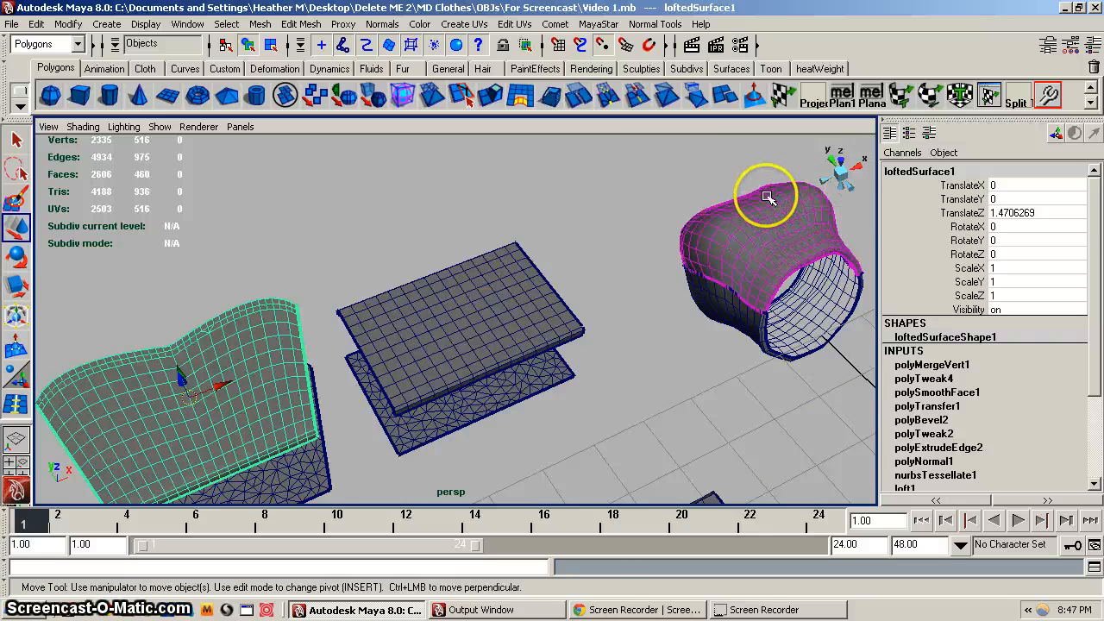
pyautogui.moveTo(818, 209)
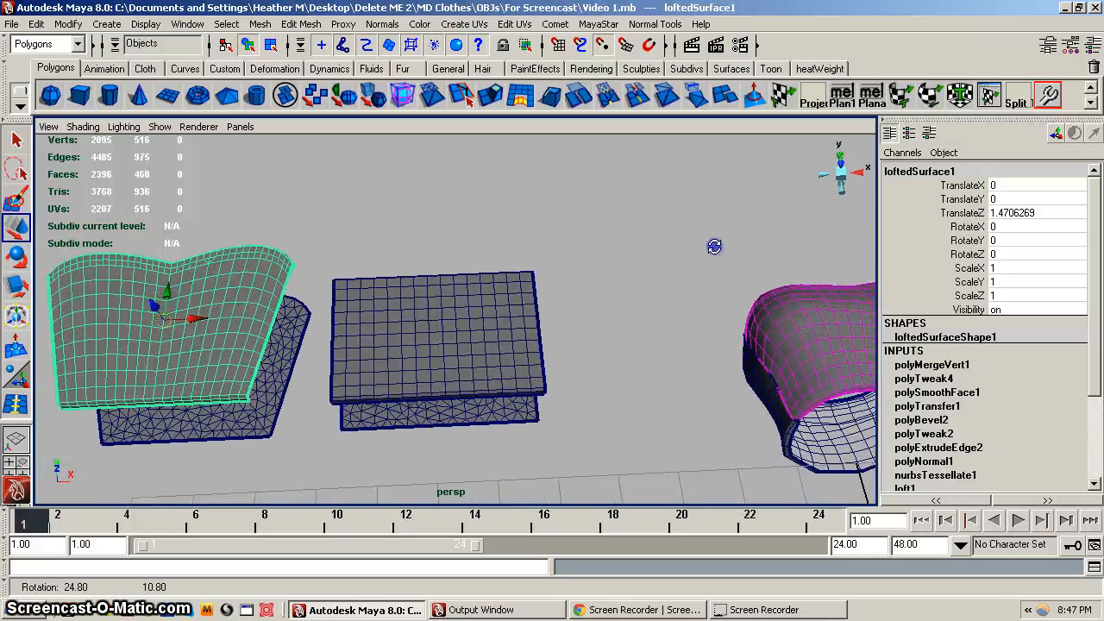
pyautogui.moveTo(715, 247); pyautogui.dragTo(666, 257)
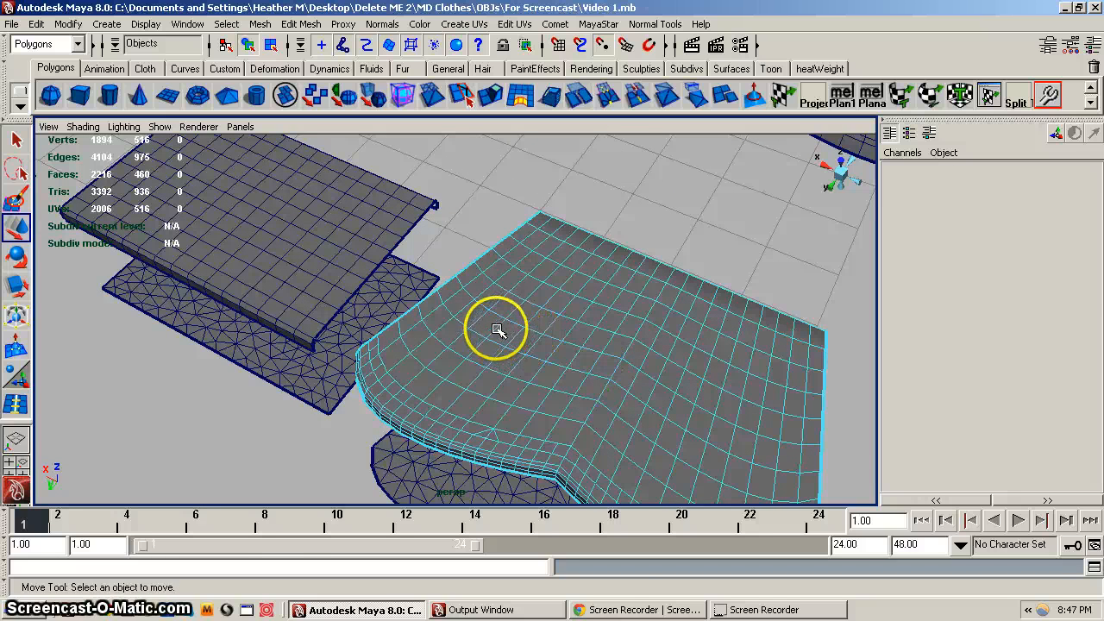
# Pick one edge, extend to its contiguous edge loop, and delete the loop
pyautogui.click(498, 331)
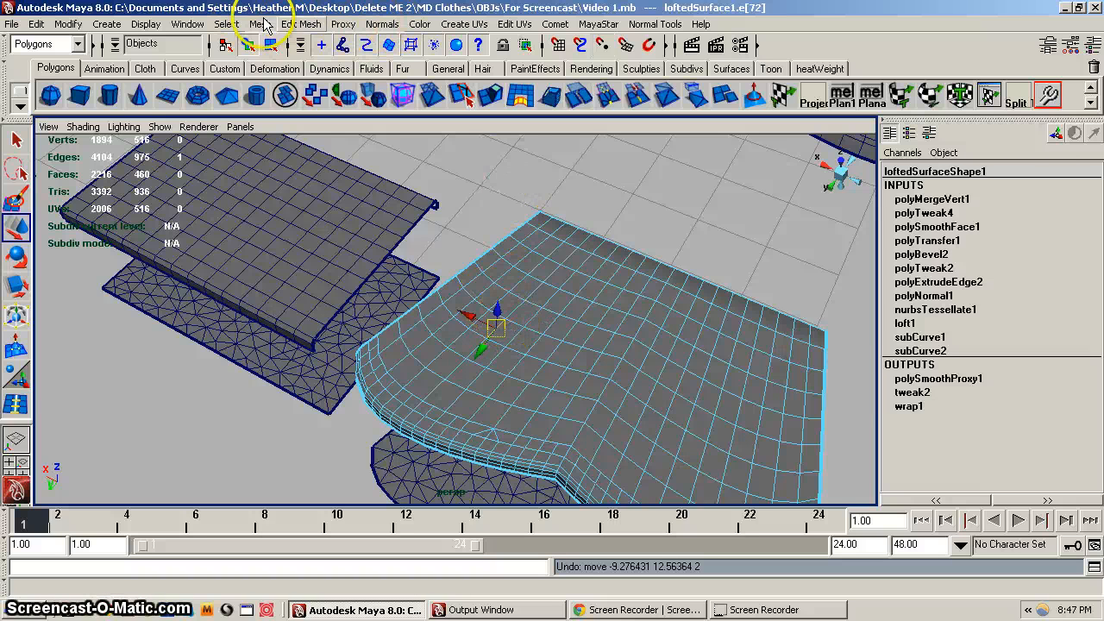
pyautogui.click(227, 23)
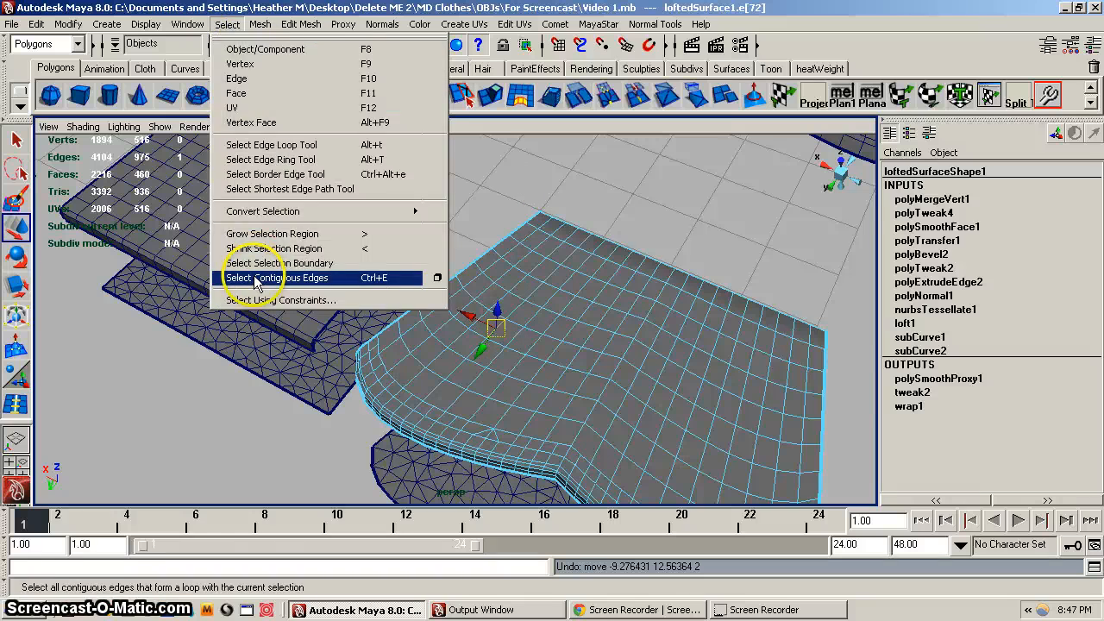
pyautogui.click(255, 277)
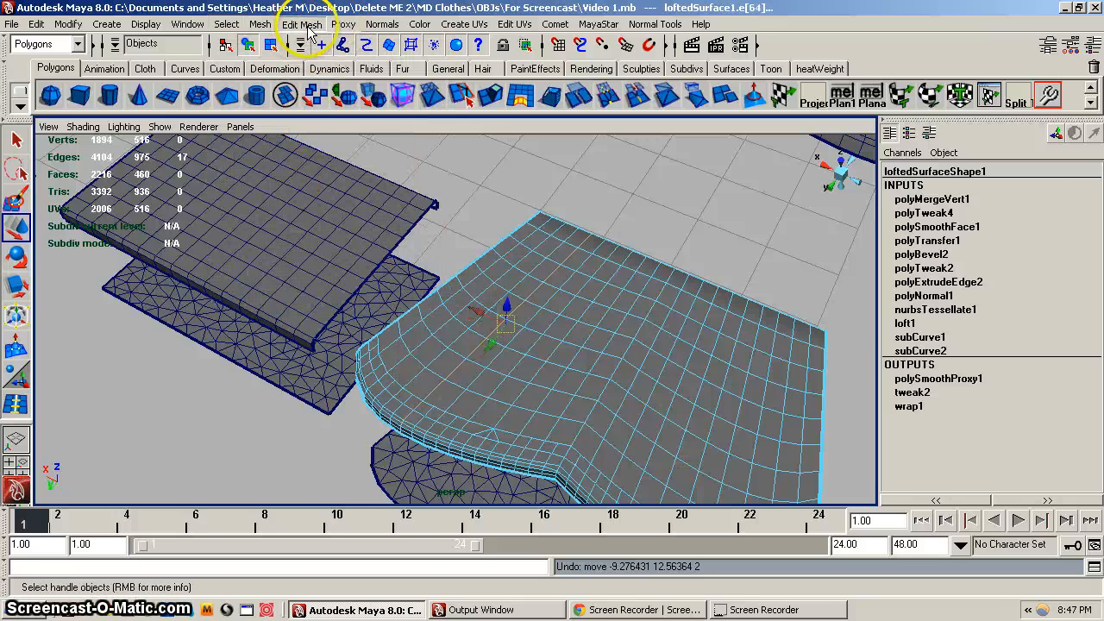
pyautogui.click(302, 24)
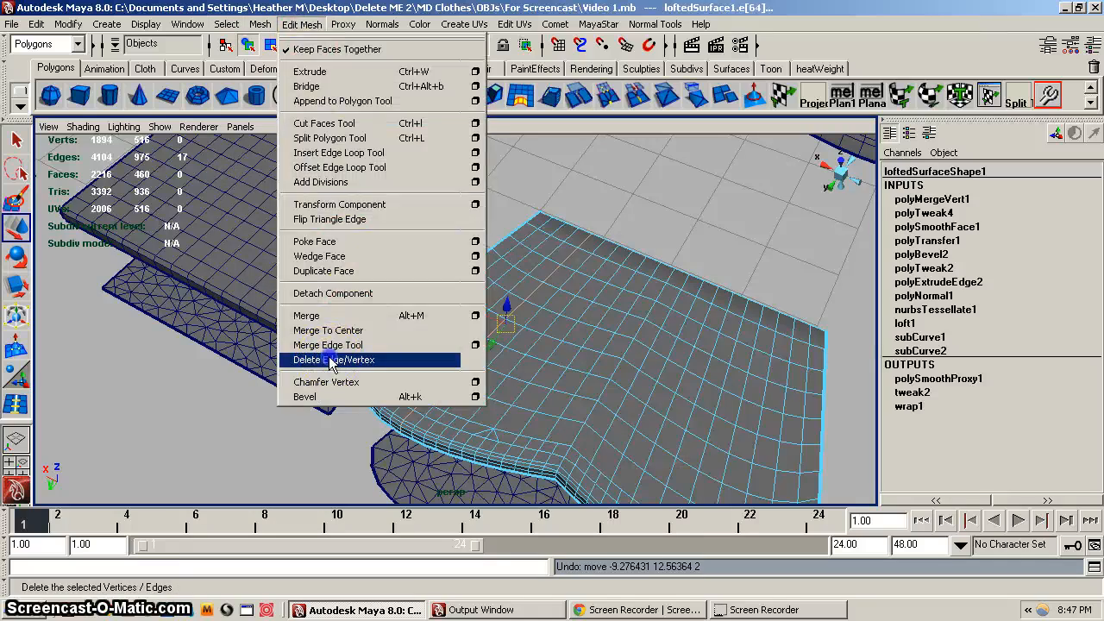
pyautogui.click(336, 359)
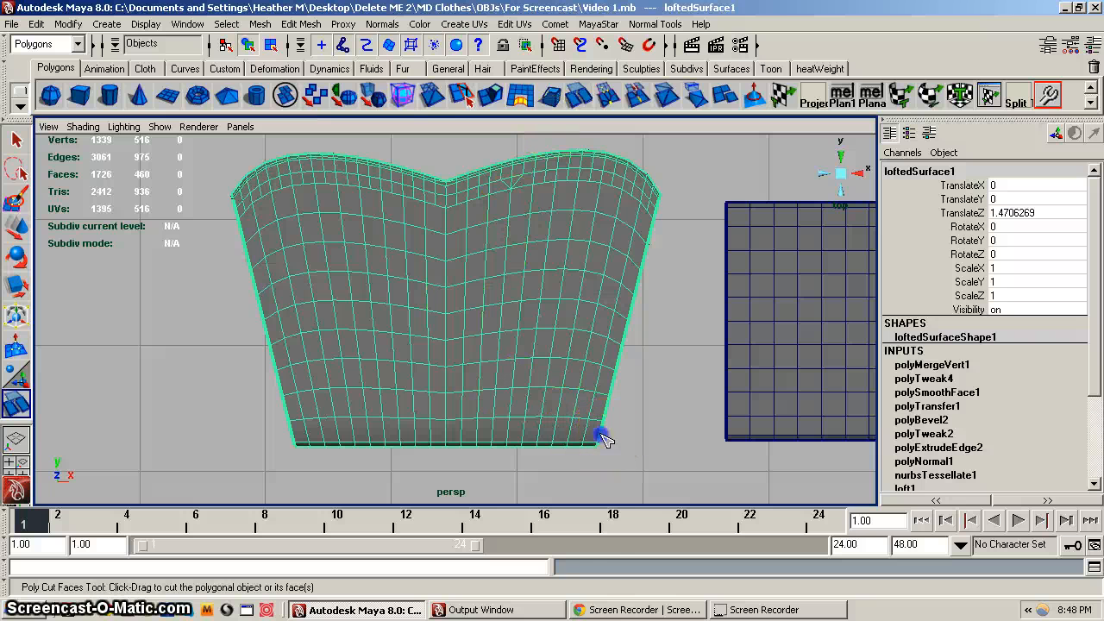
# Drag a horizontal Cut Faces line across the bodice panel near its bottom edge
pyautogui.moveTo(603, 436); pyautogui.dragTo(501, 436)
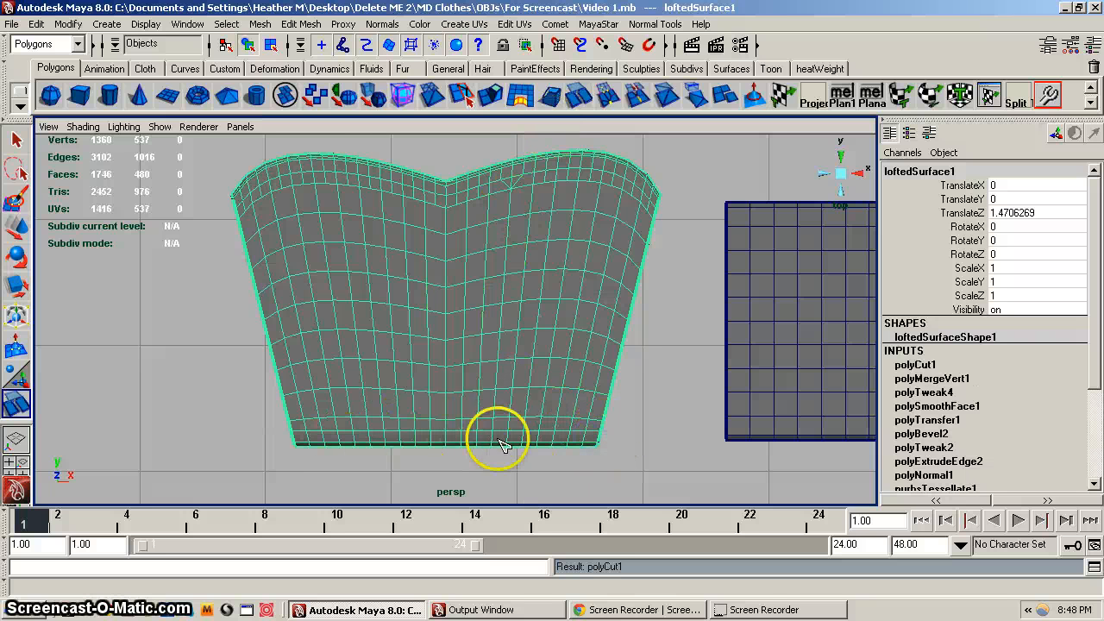